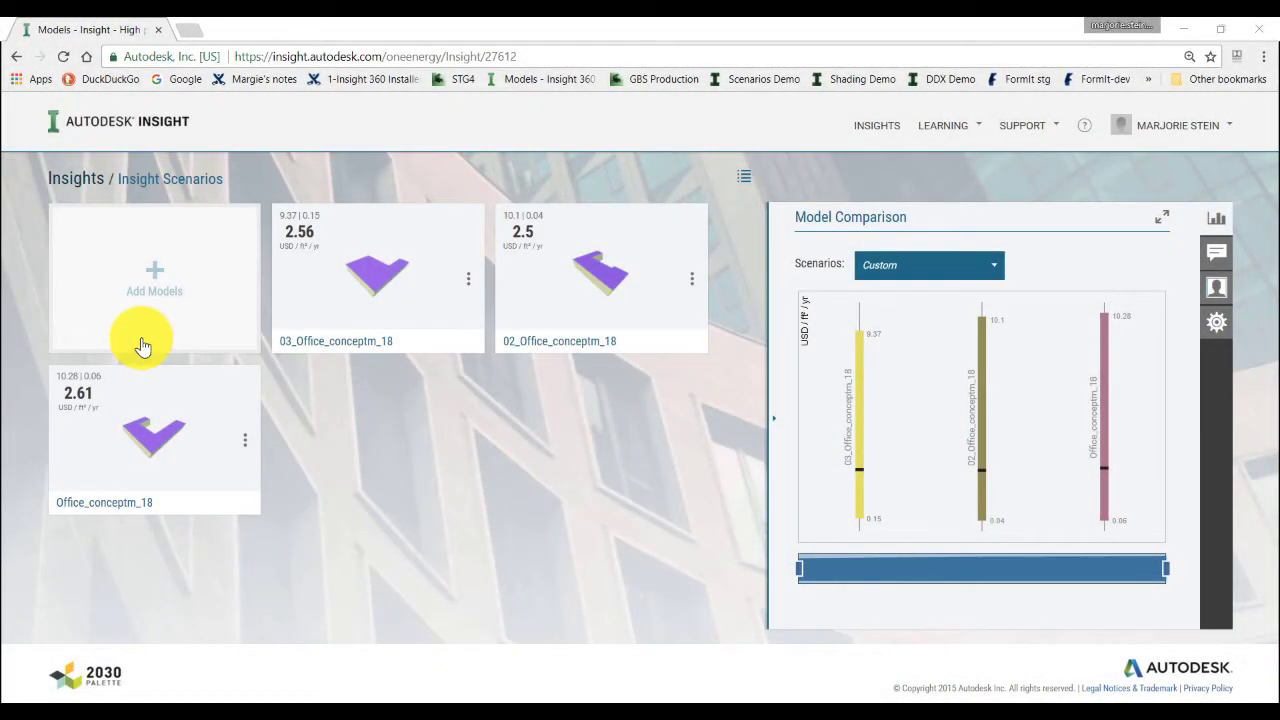
mouse_move(120, 324)
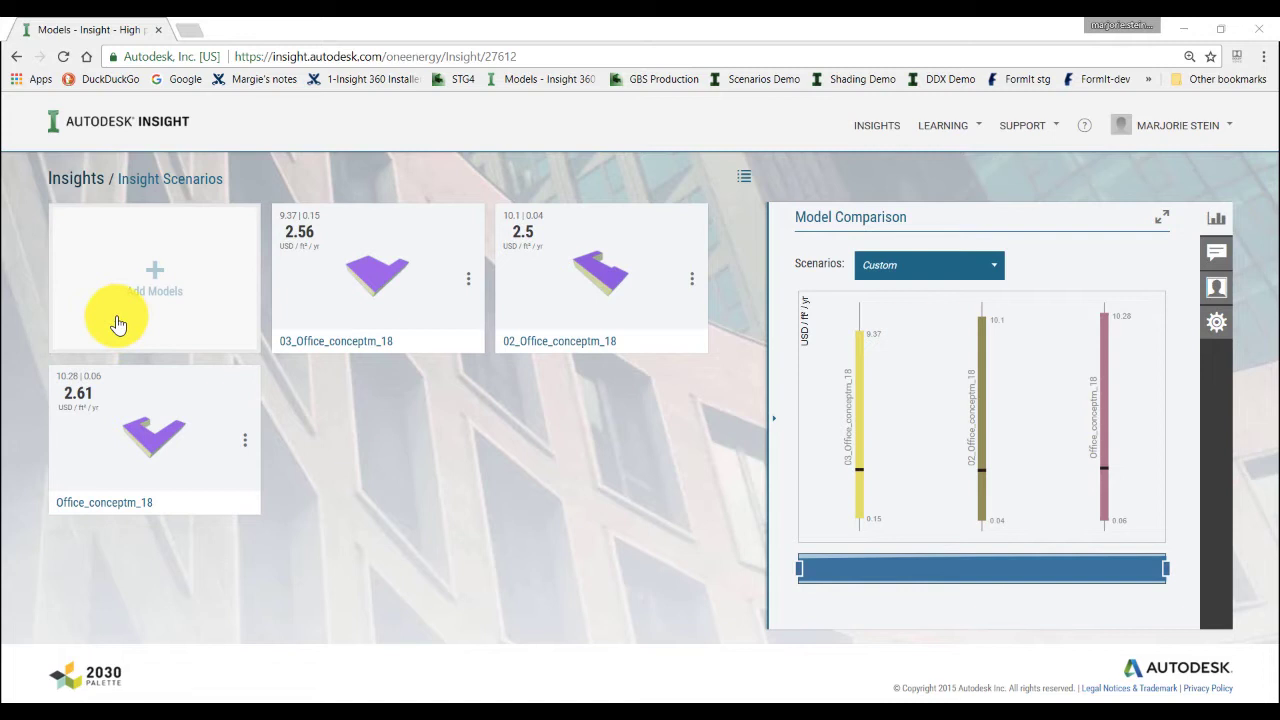
mouse_move(112, 314)
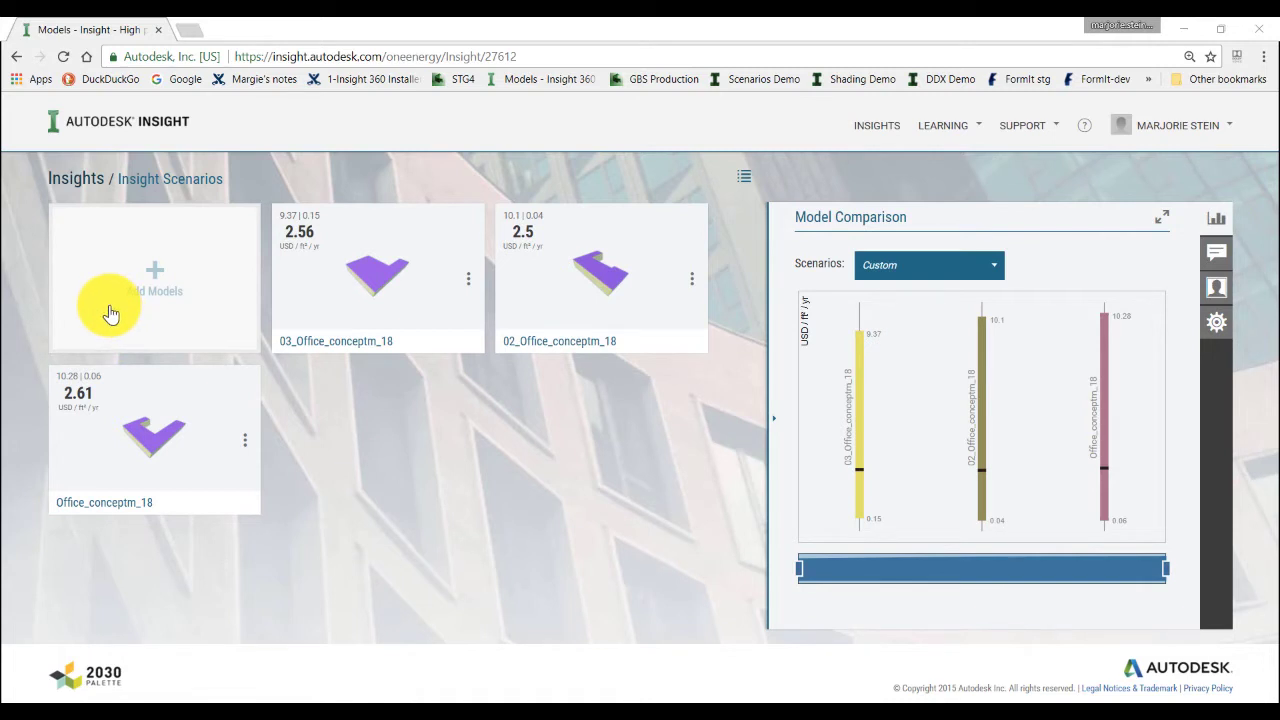
mouse_move(760, 376)
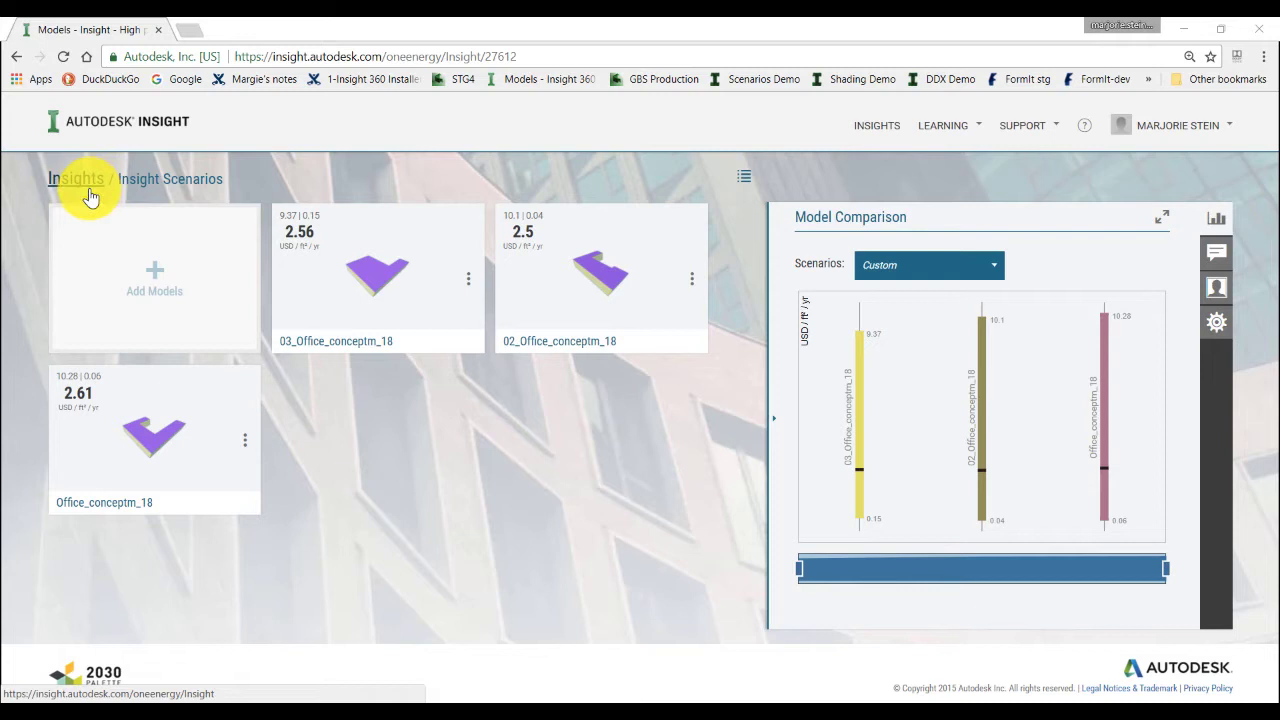
mouse_move(700, 244)
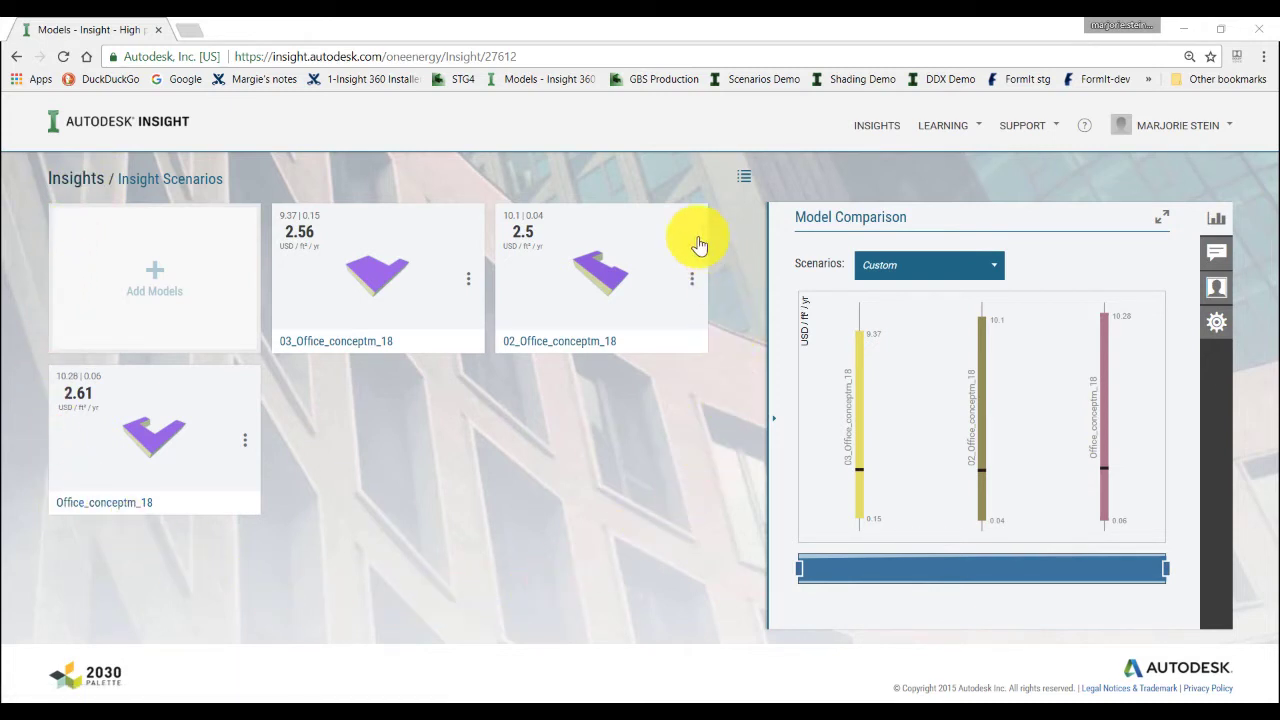
mouse_move(312, 170)
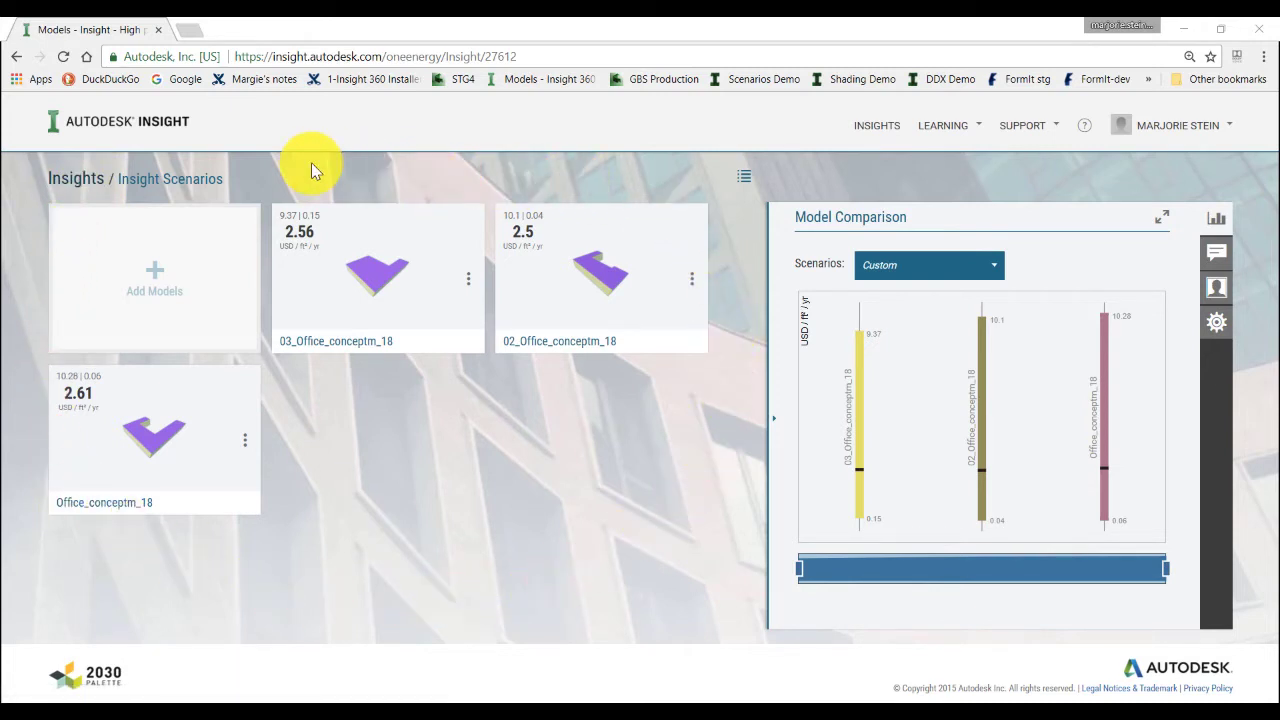
mouse_move(656, 312)
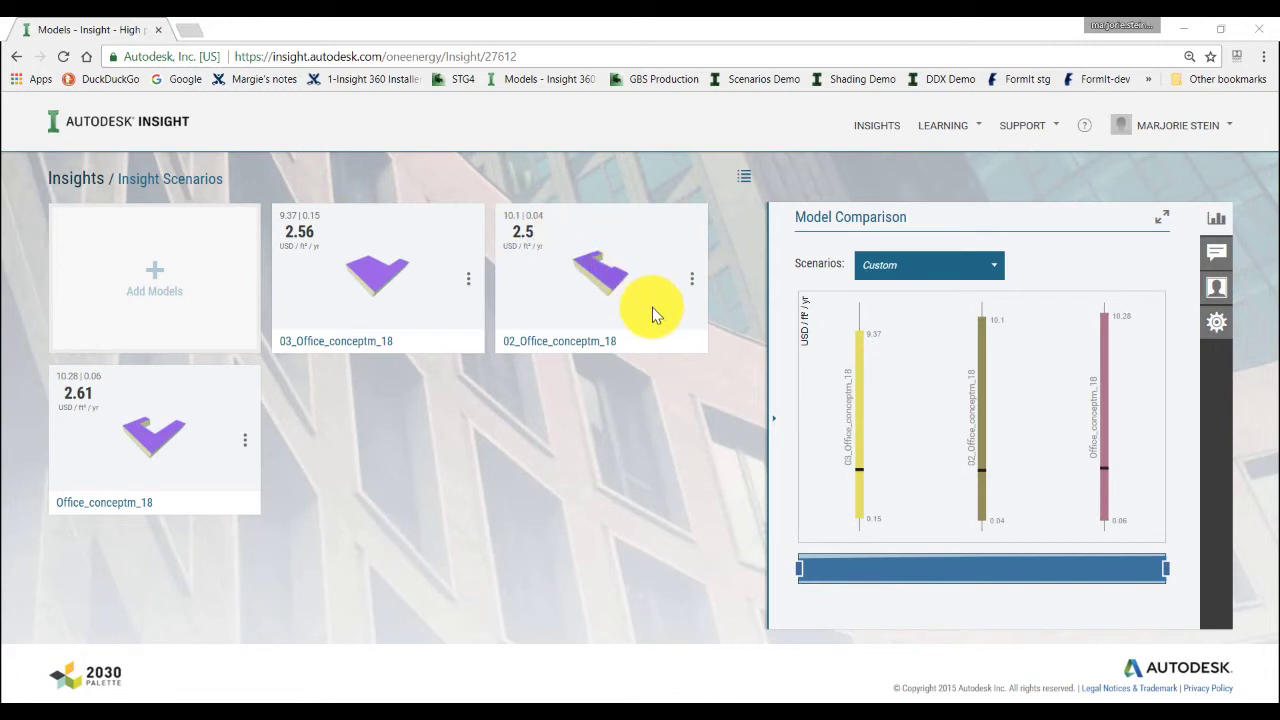
mouse_move(668, 362)
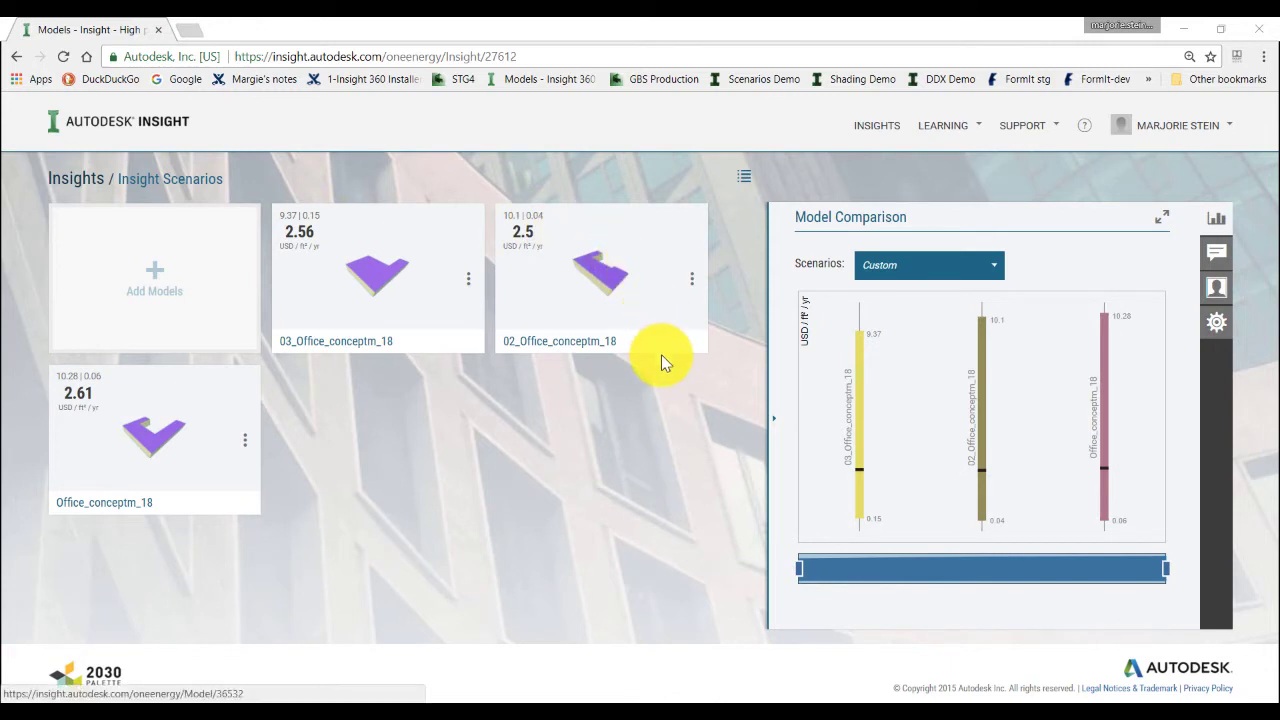
mouse_move(718, 404)
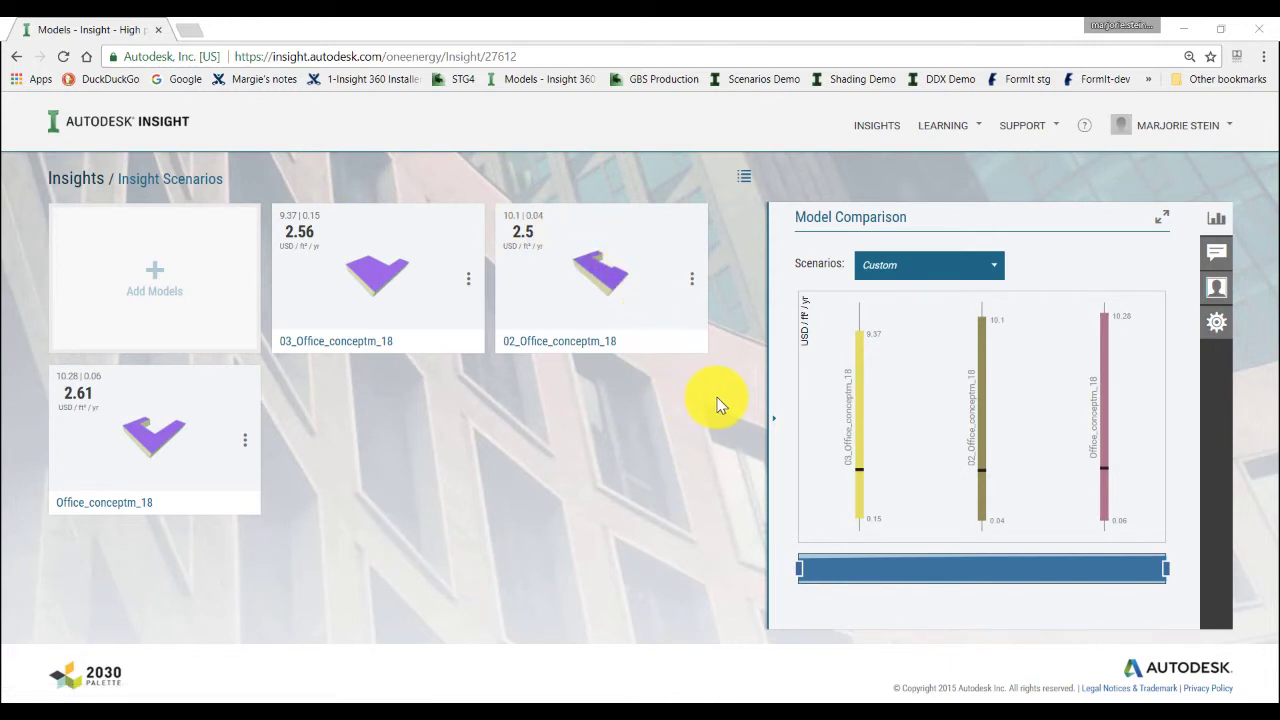
mouse_move(858, 424)
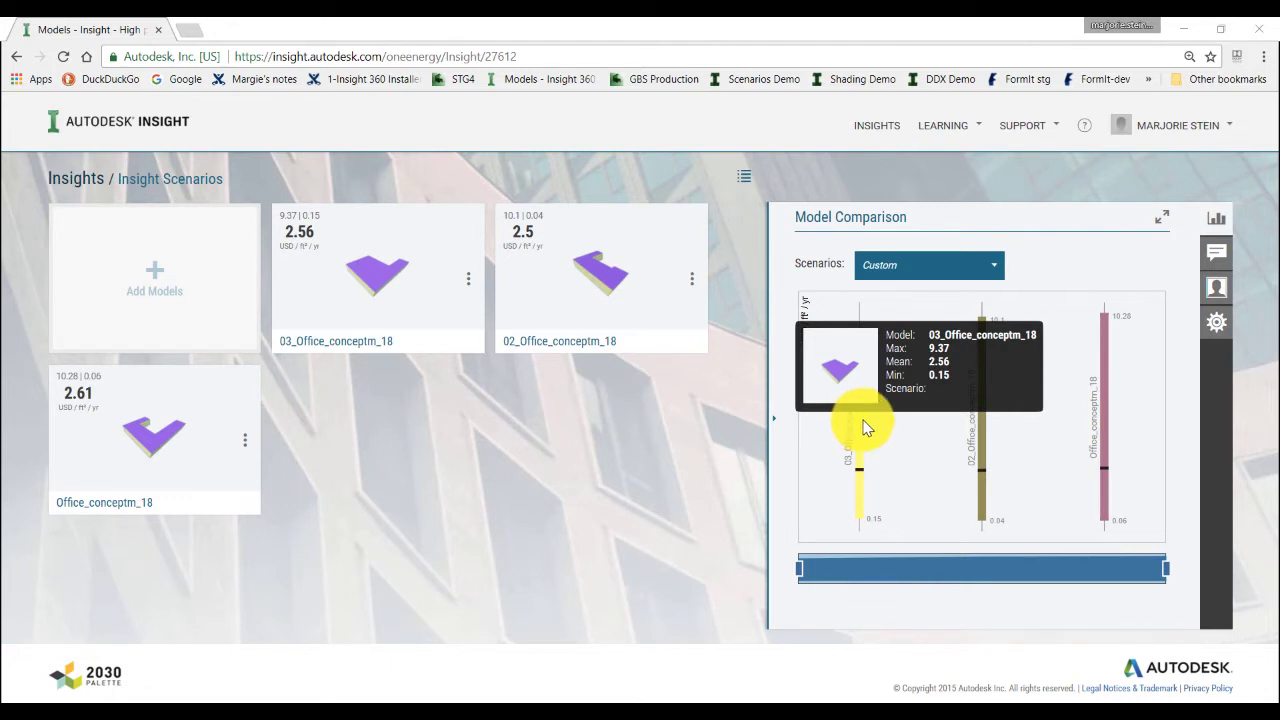
mouse_move(990, 444)
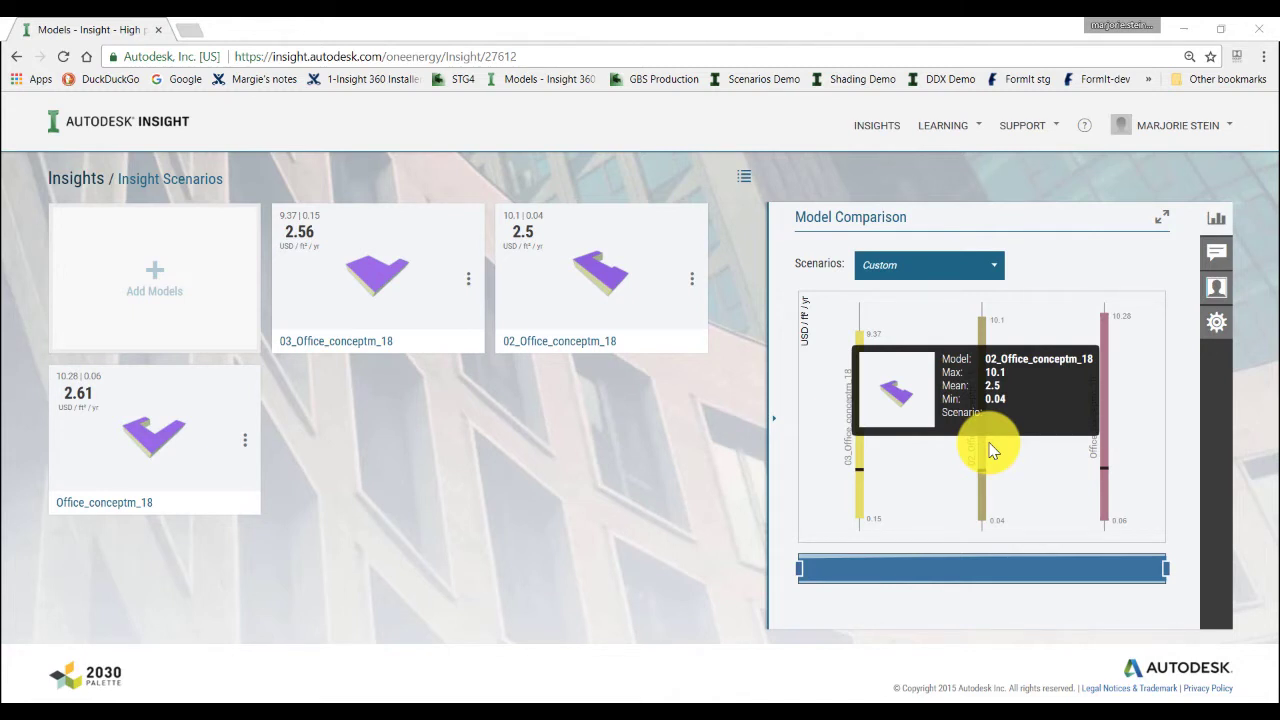
mouse_move(1056, 456)
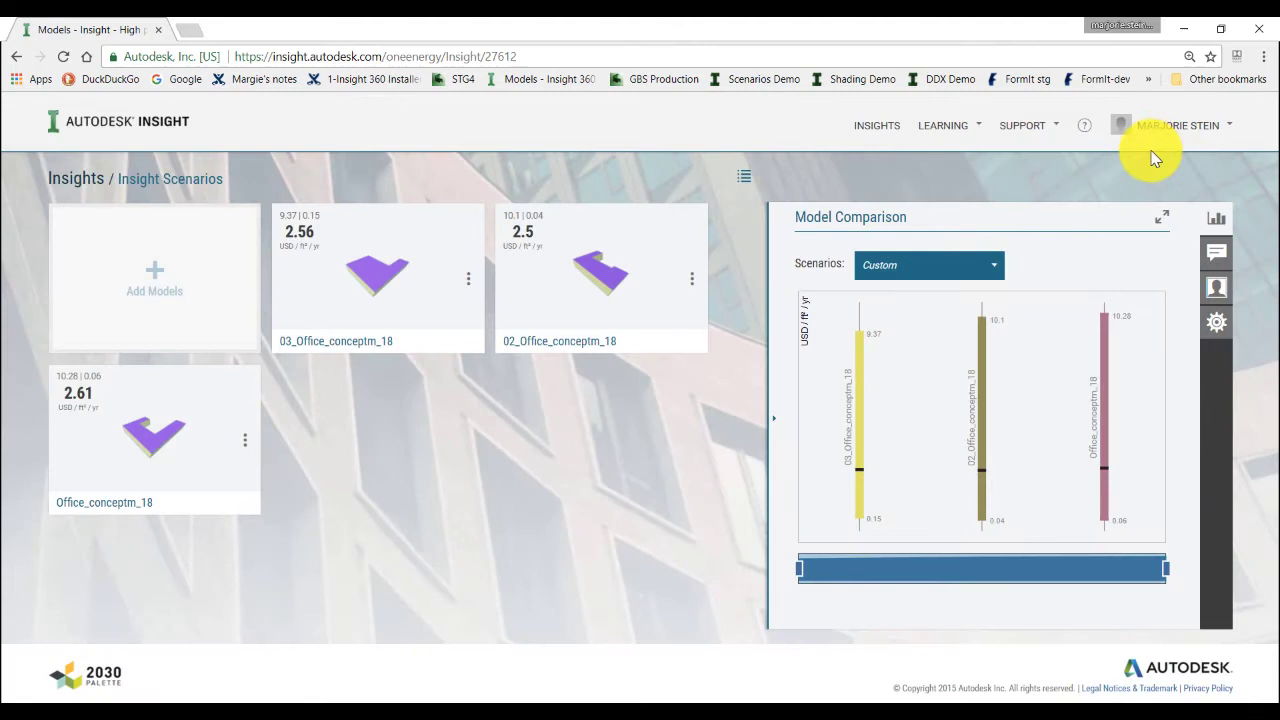
mouse_move(1148, 164)
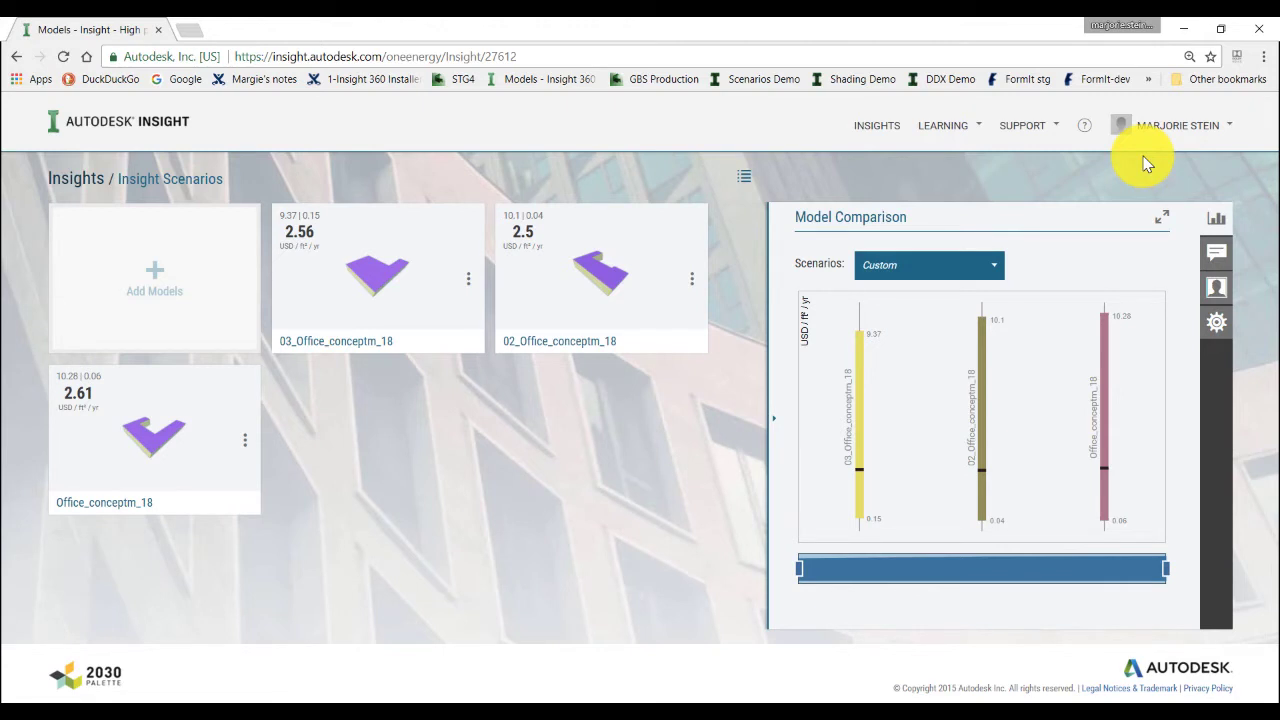
mouse_move(992, 148)
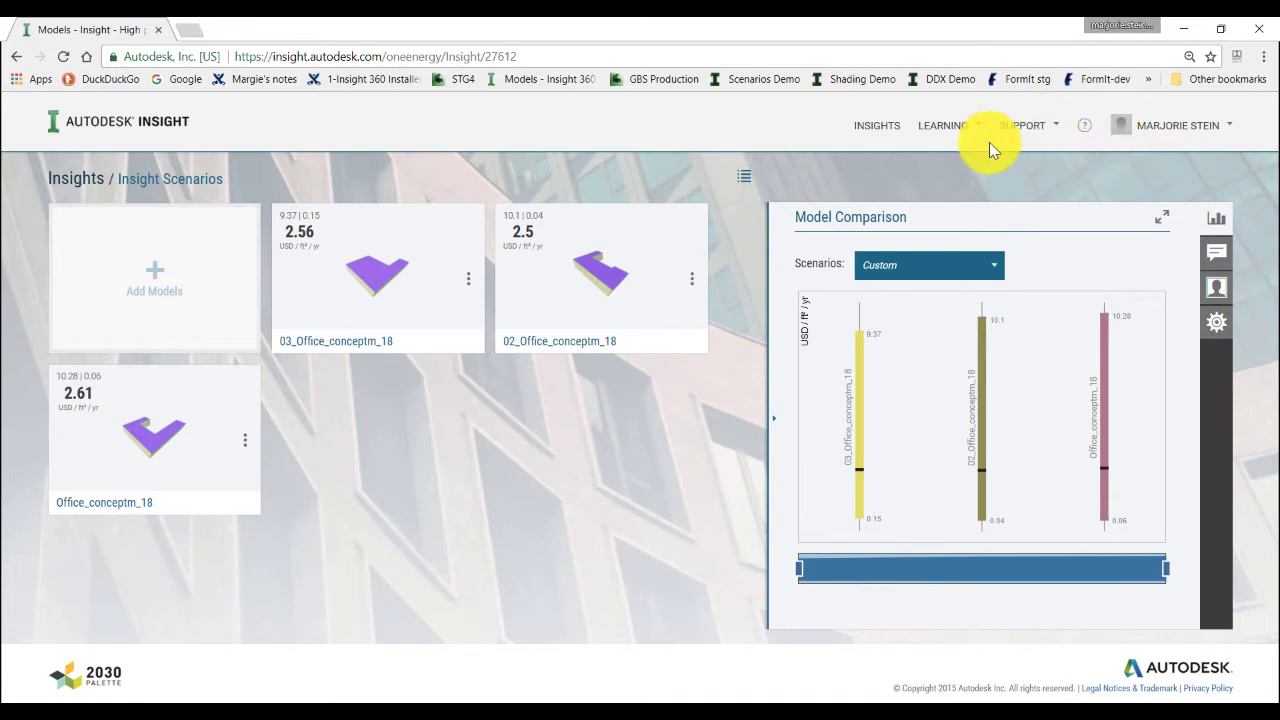
Open the 02_Office_conceptm_18 model from the scenarios overview.
click(924, 264)
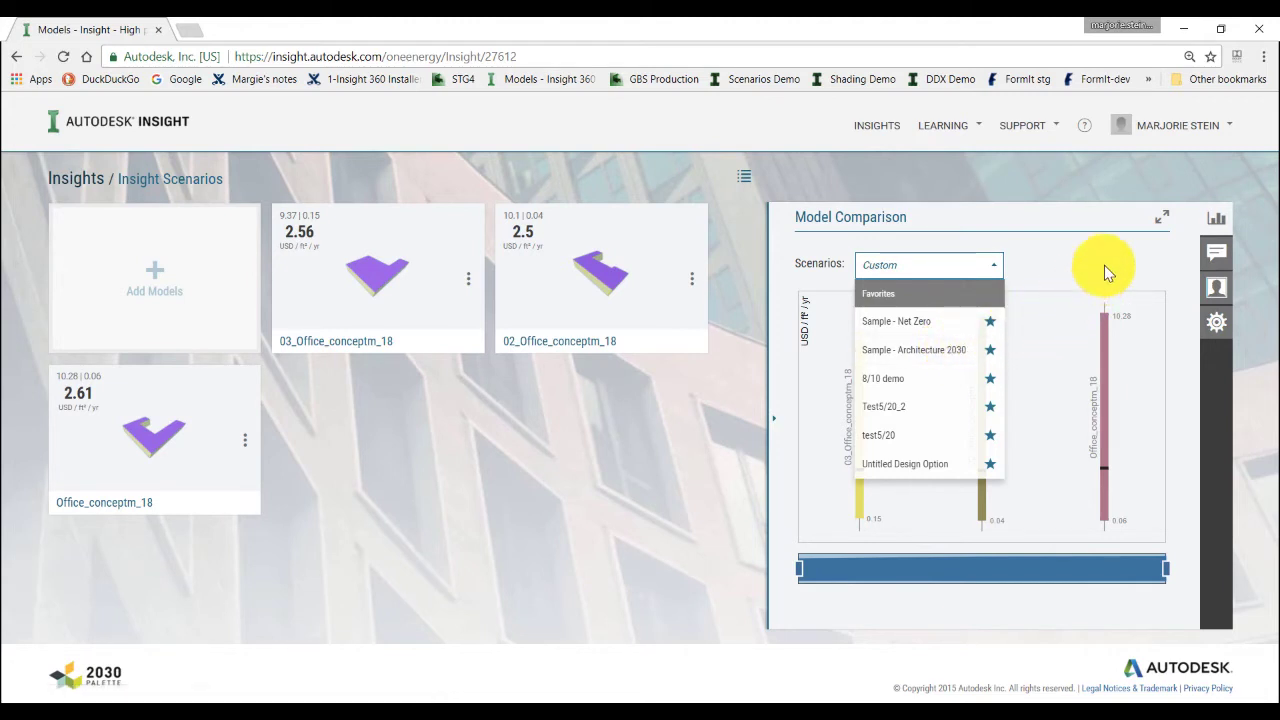
mouse_move(1064, 210)
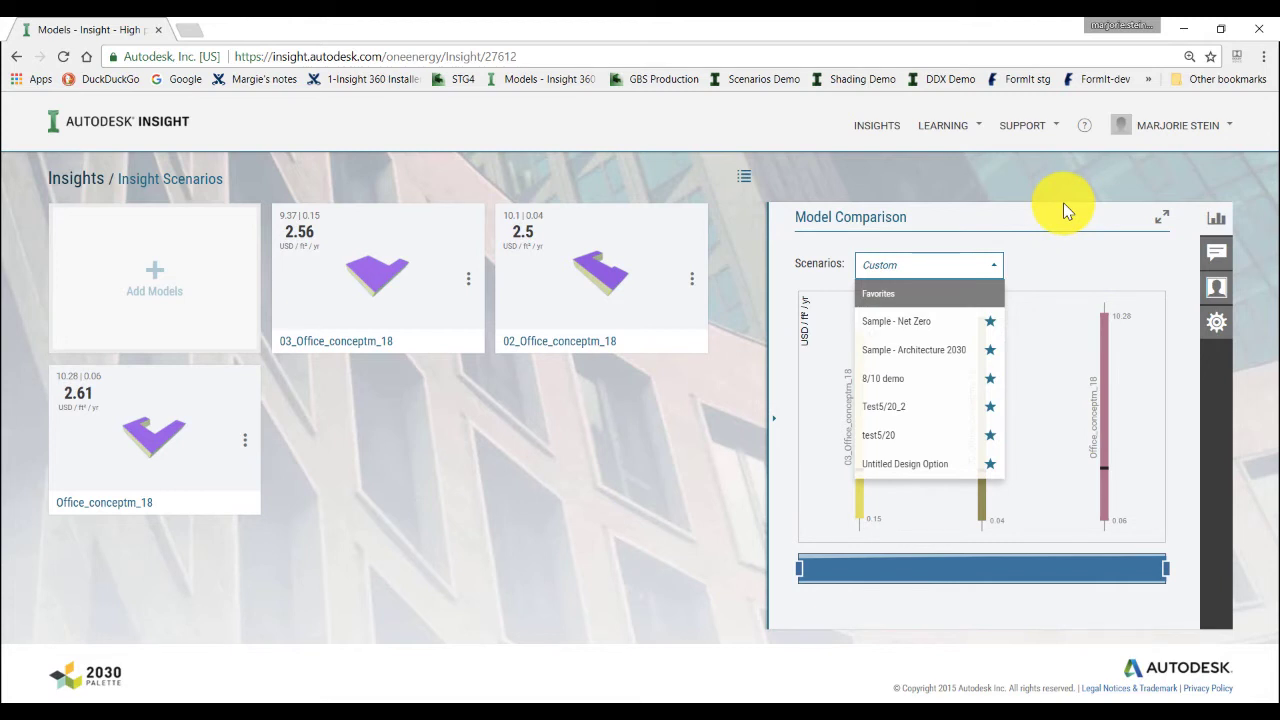
mouse_move(1064, 388)
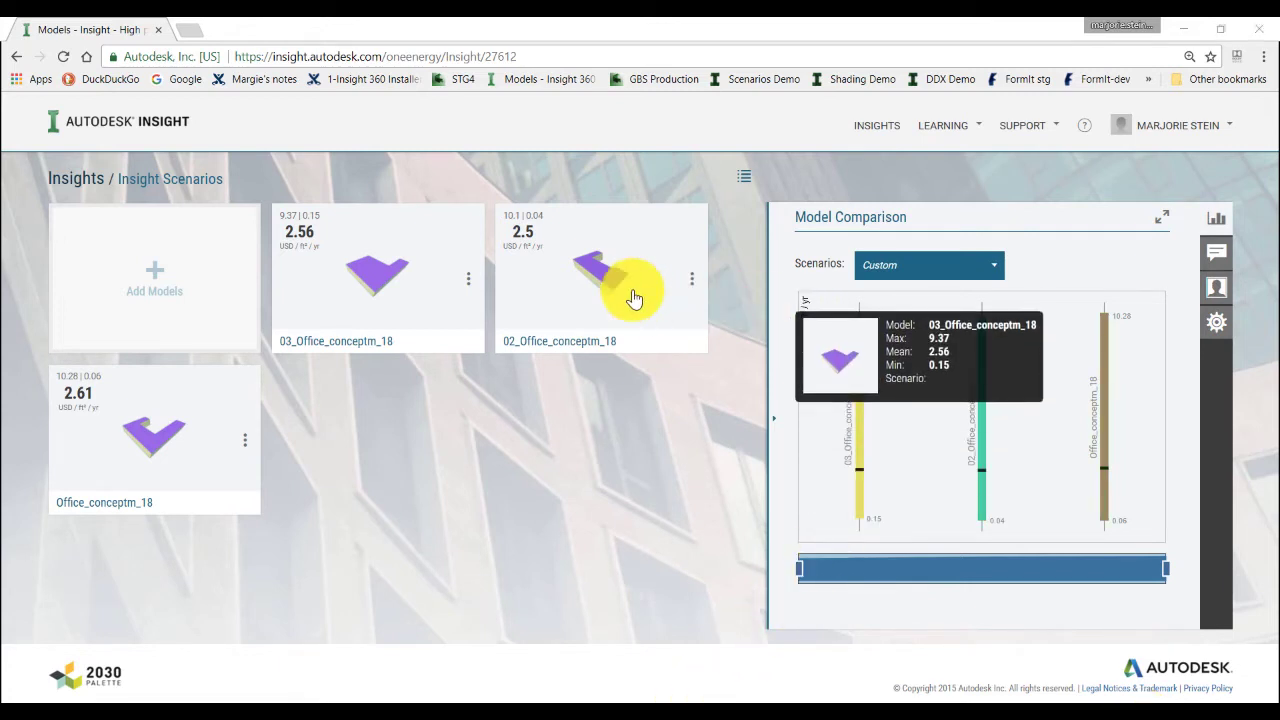
click(600, 280)
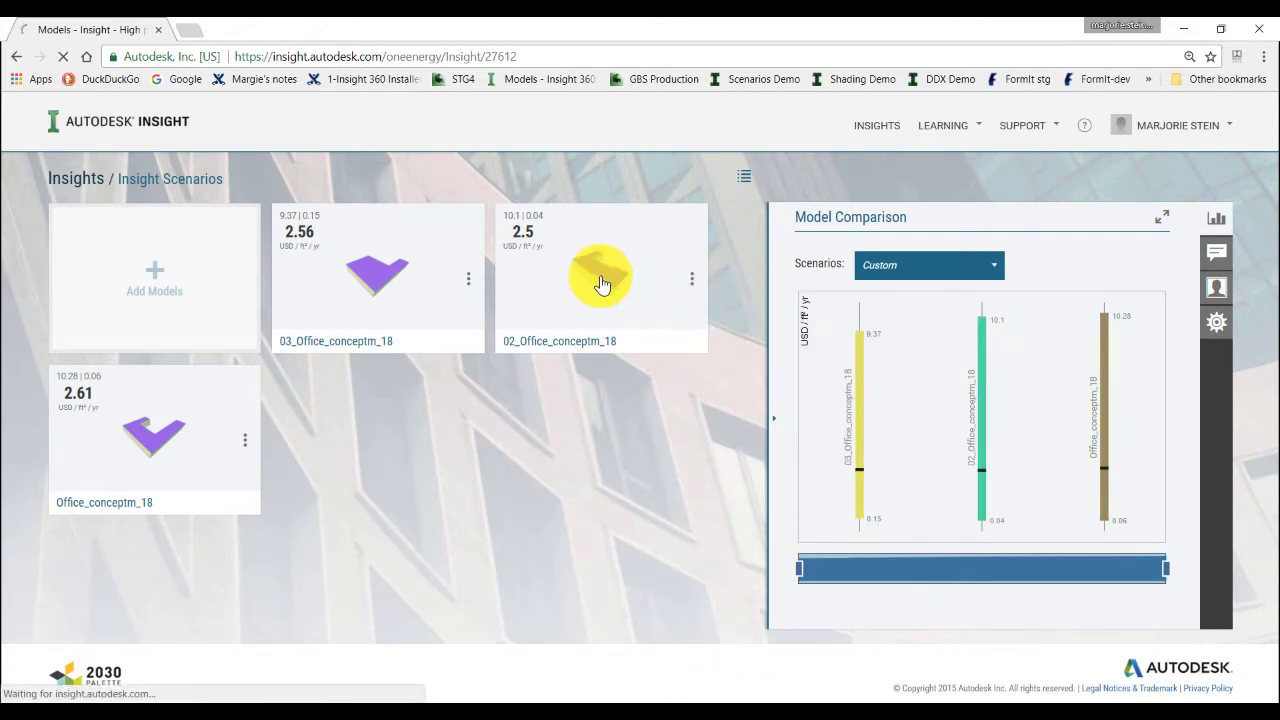
click(600, 276)
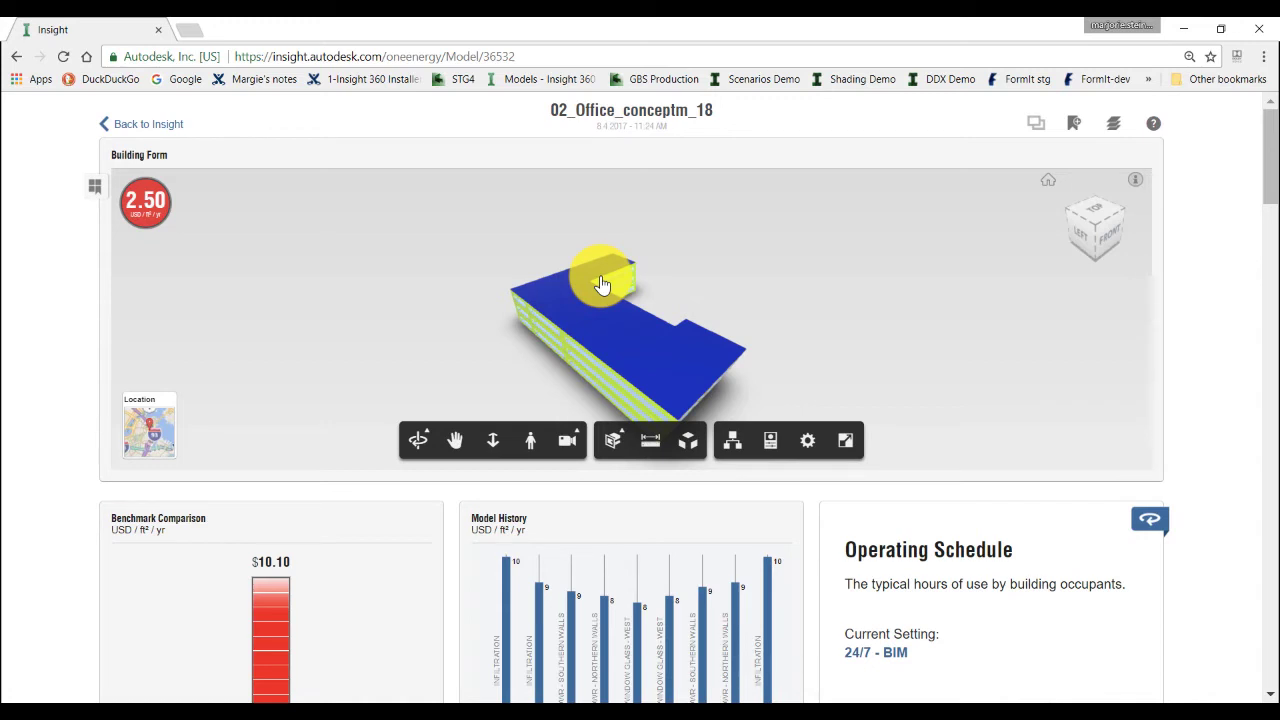
drag(600, 280, 932, 284)
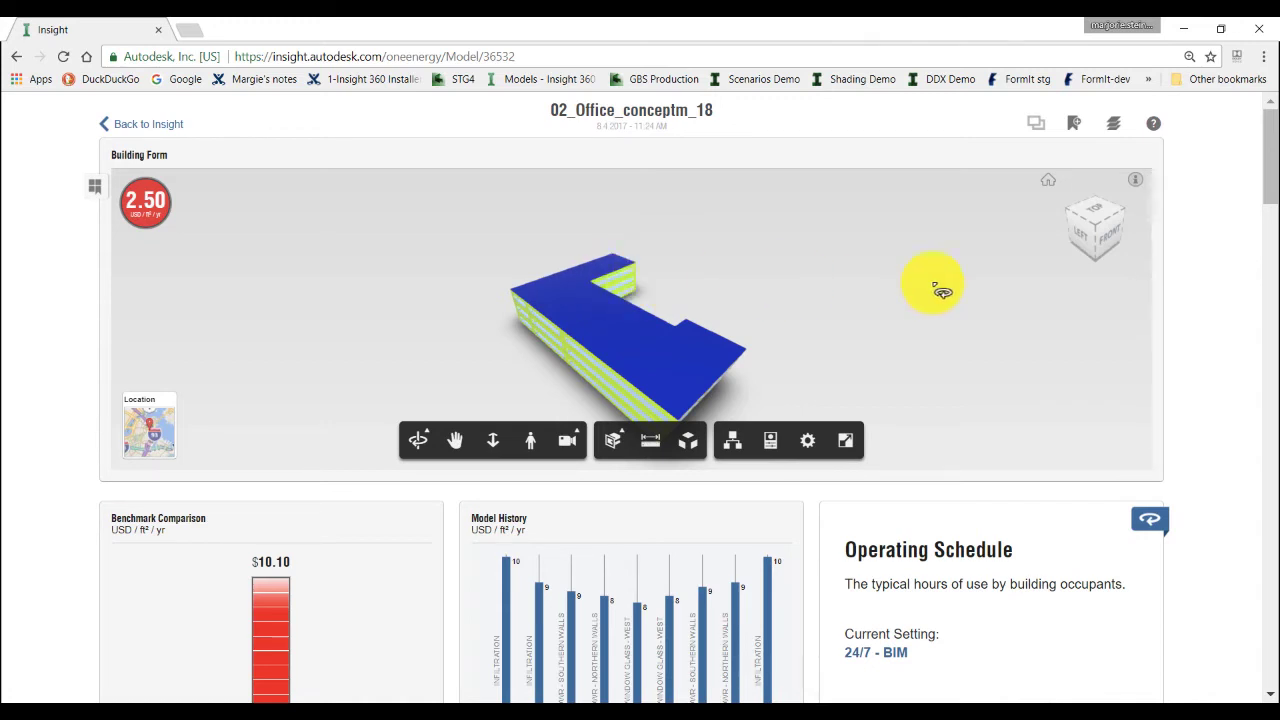
Limit Infiltration to its lowest ACH range, giving an energy cost mean of 2.24.
scroll(down, 3)
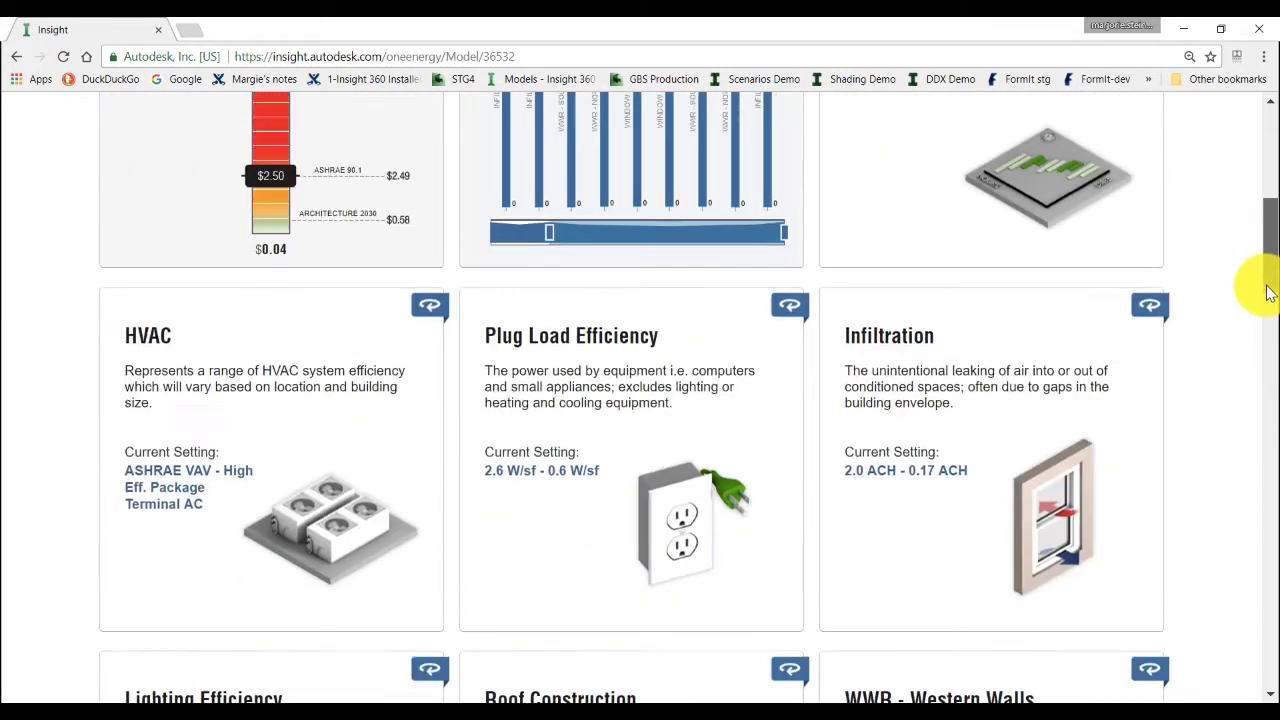
click(1150, 304)
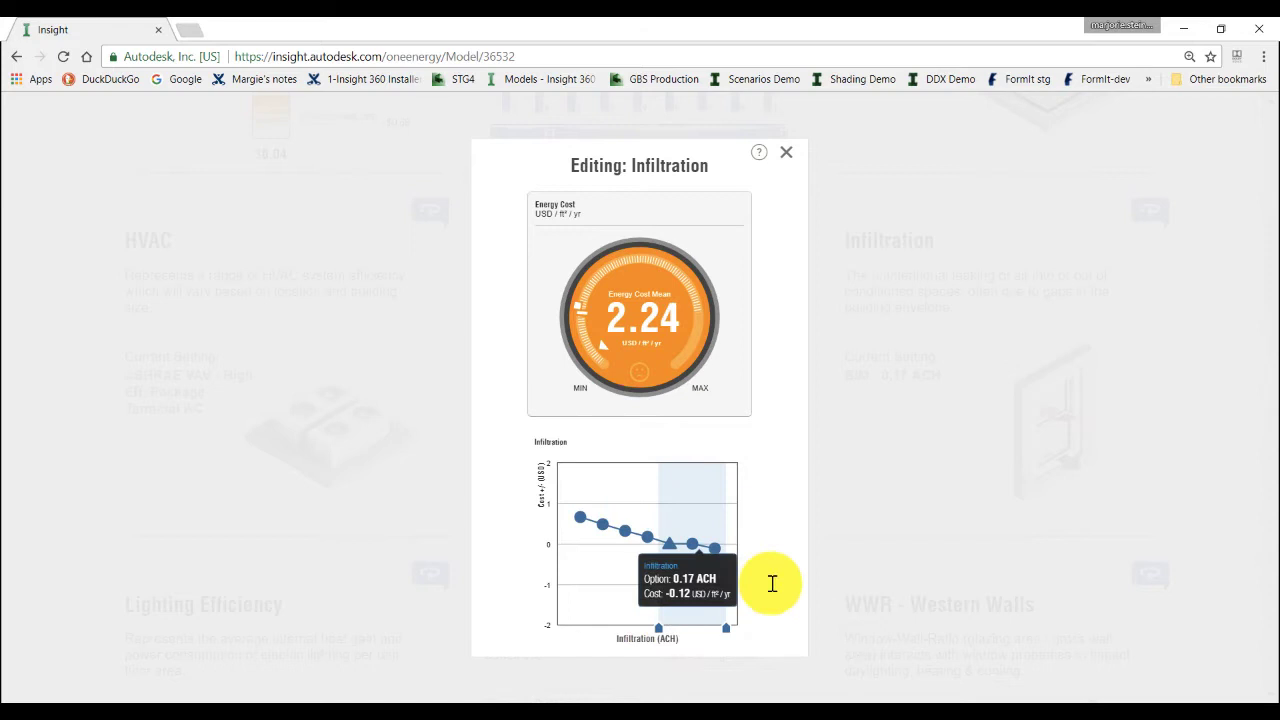
mouse_move(952, 504)
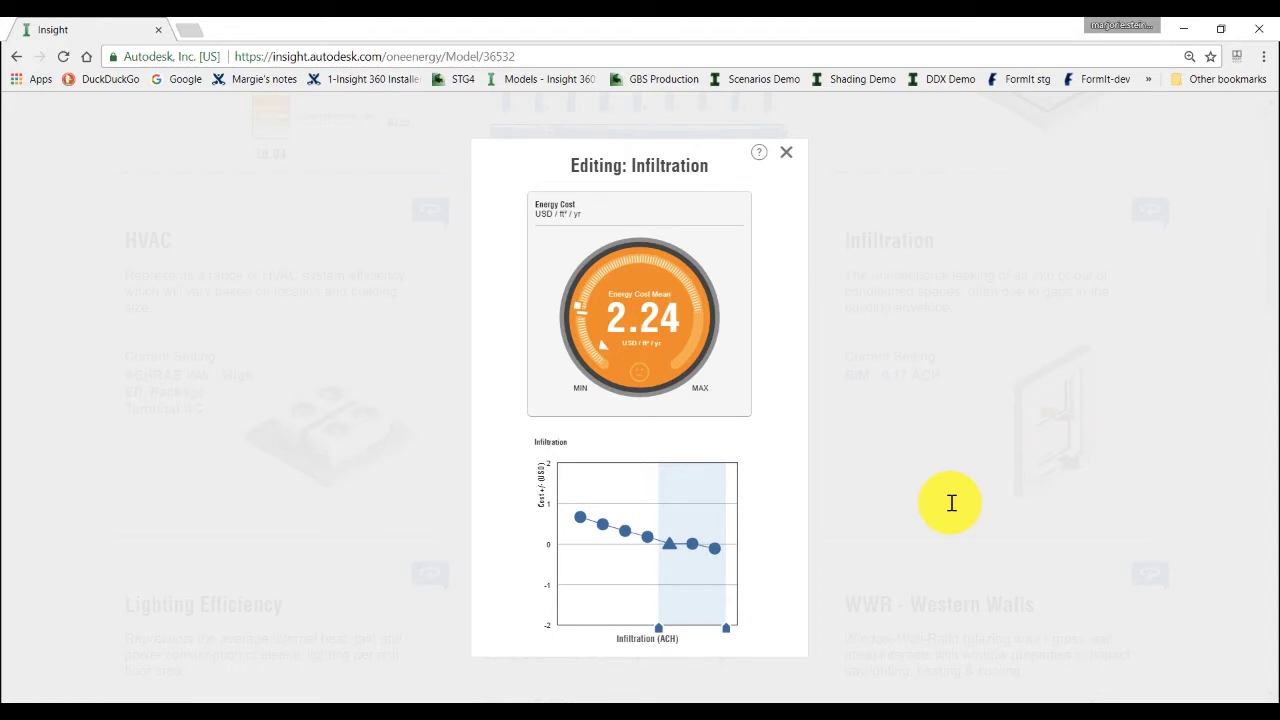
mouse_move(680, 308)
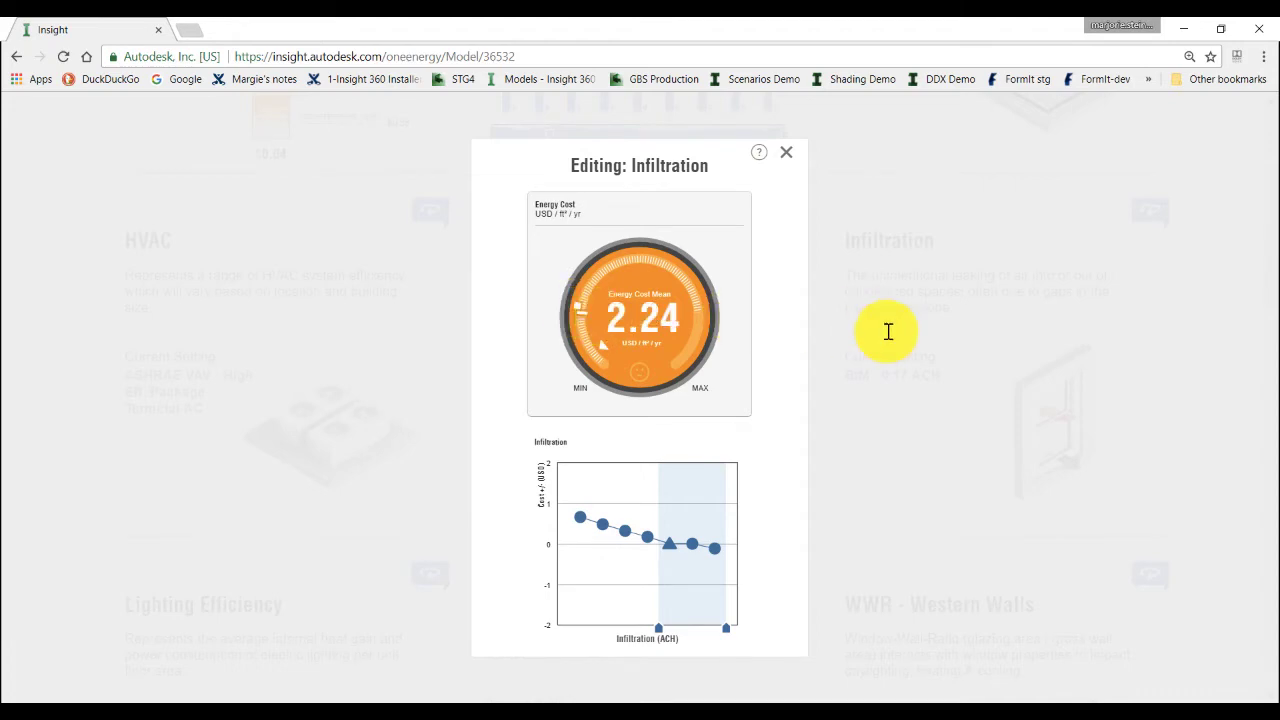
click(786, 152)
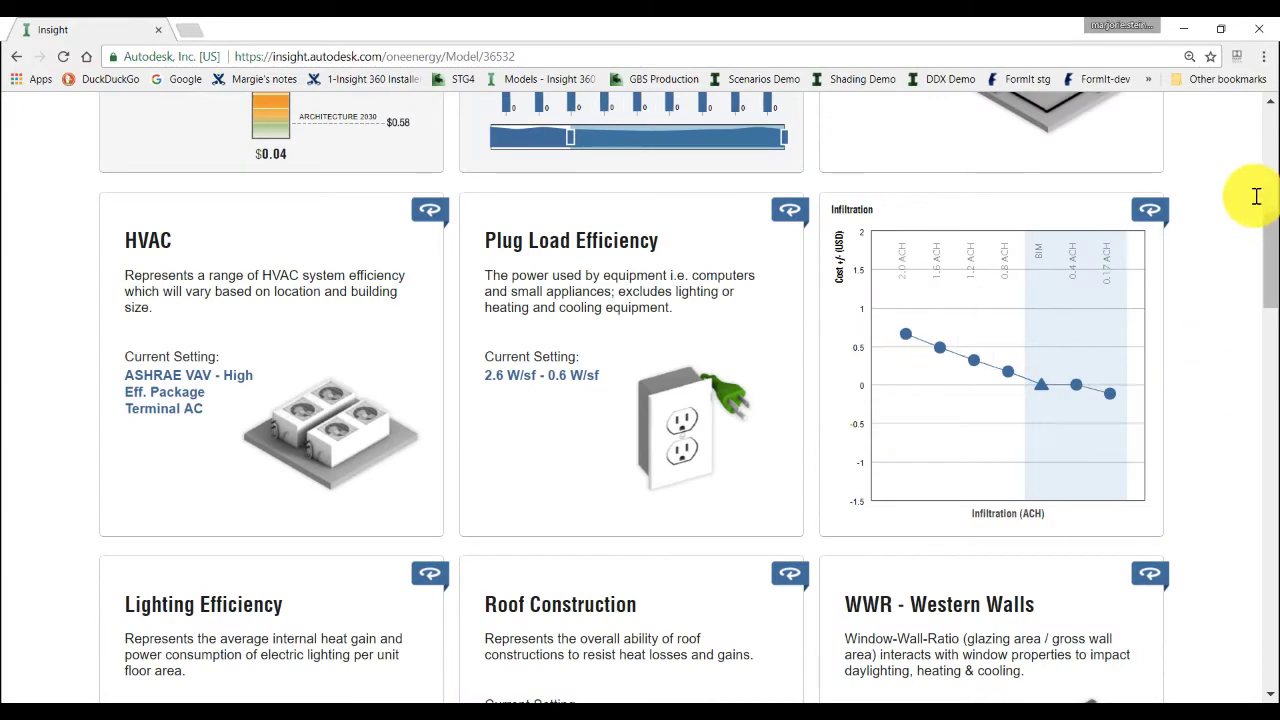
Narrow the WWR - Southern Walls range, lowering the energy cost mean to 2.21.
scroll(down, 3)
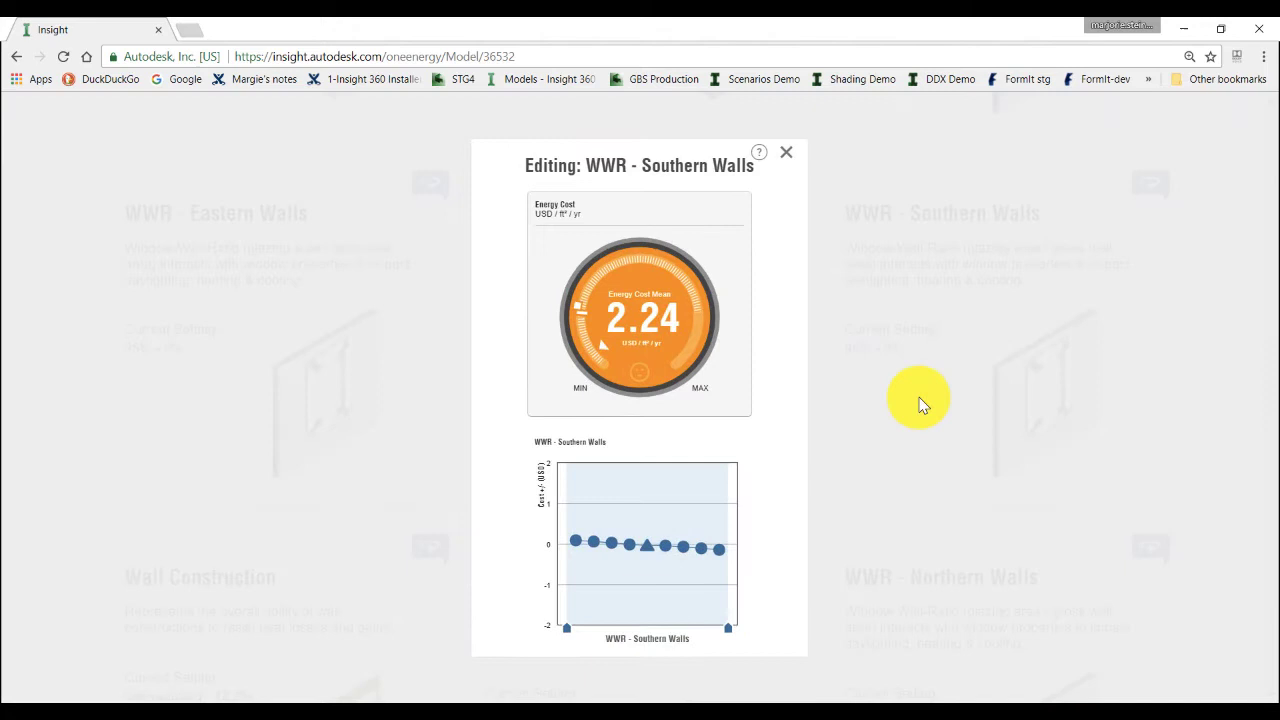
mouse_move(664, 640)
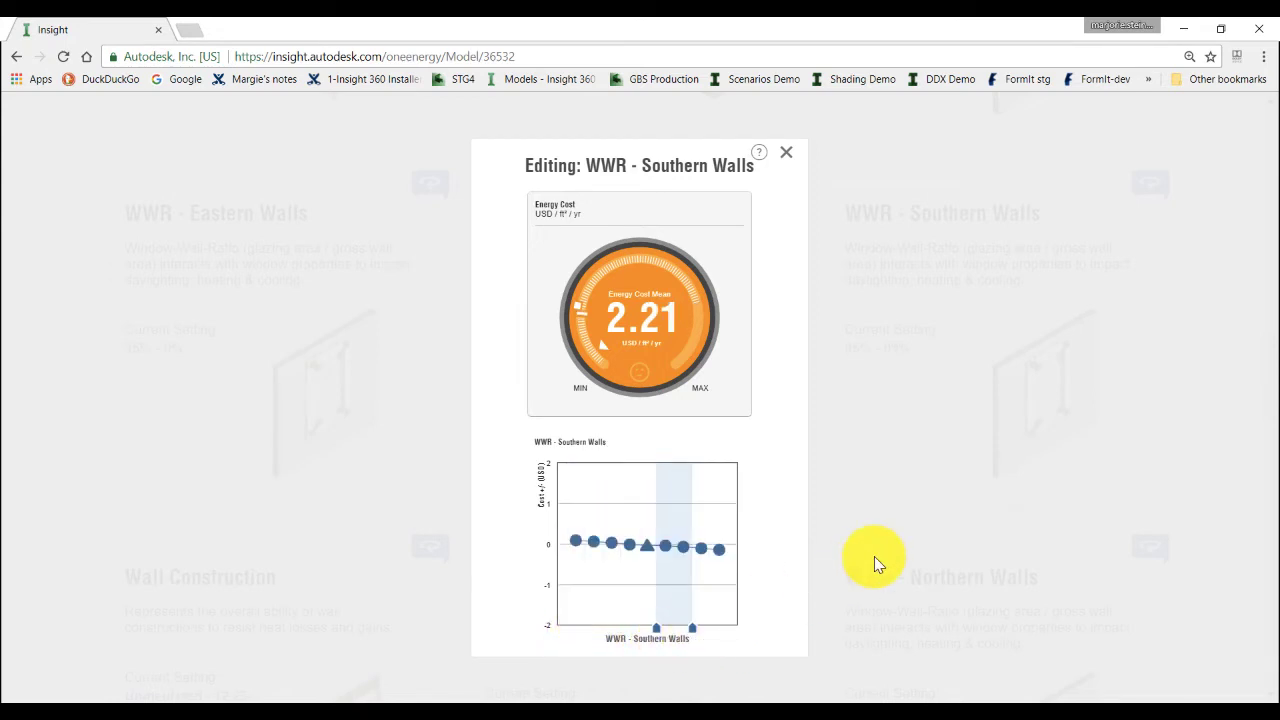
click(786, 152)
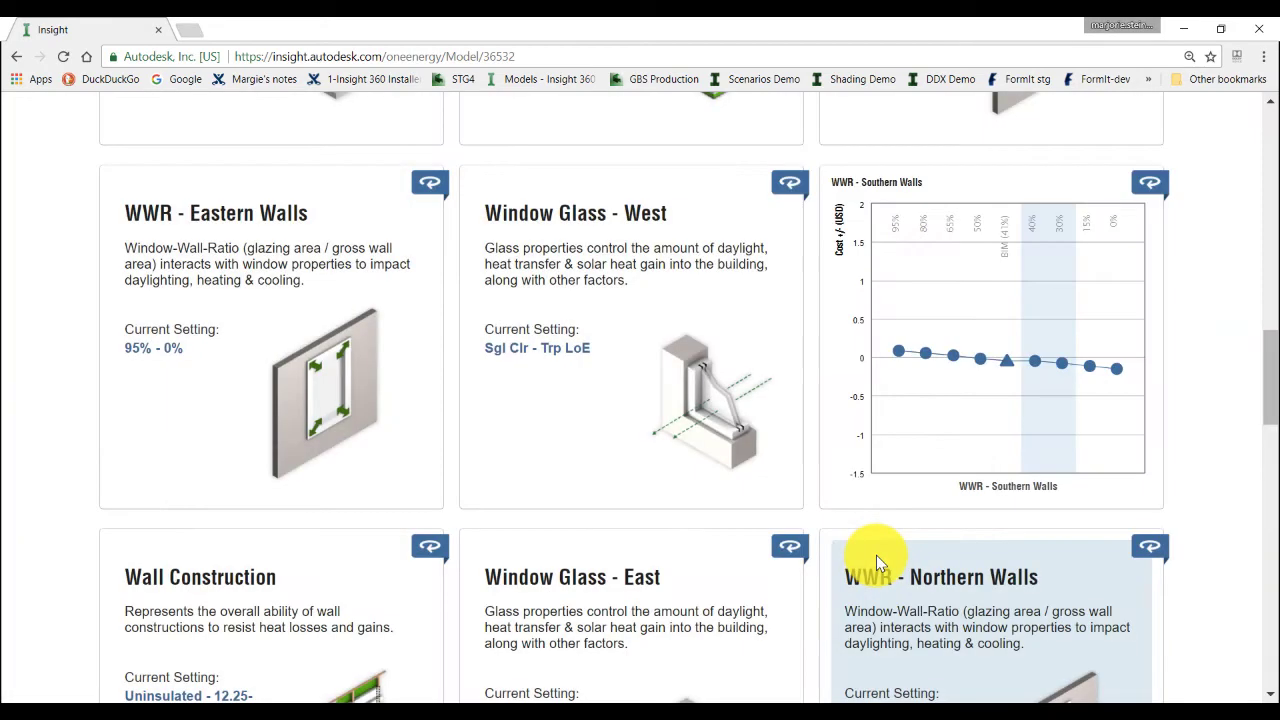
scroll(down, 3)
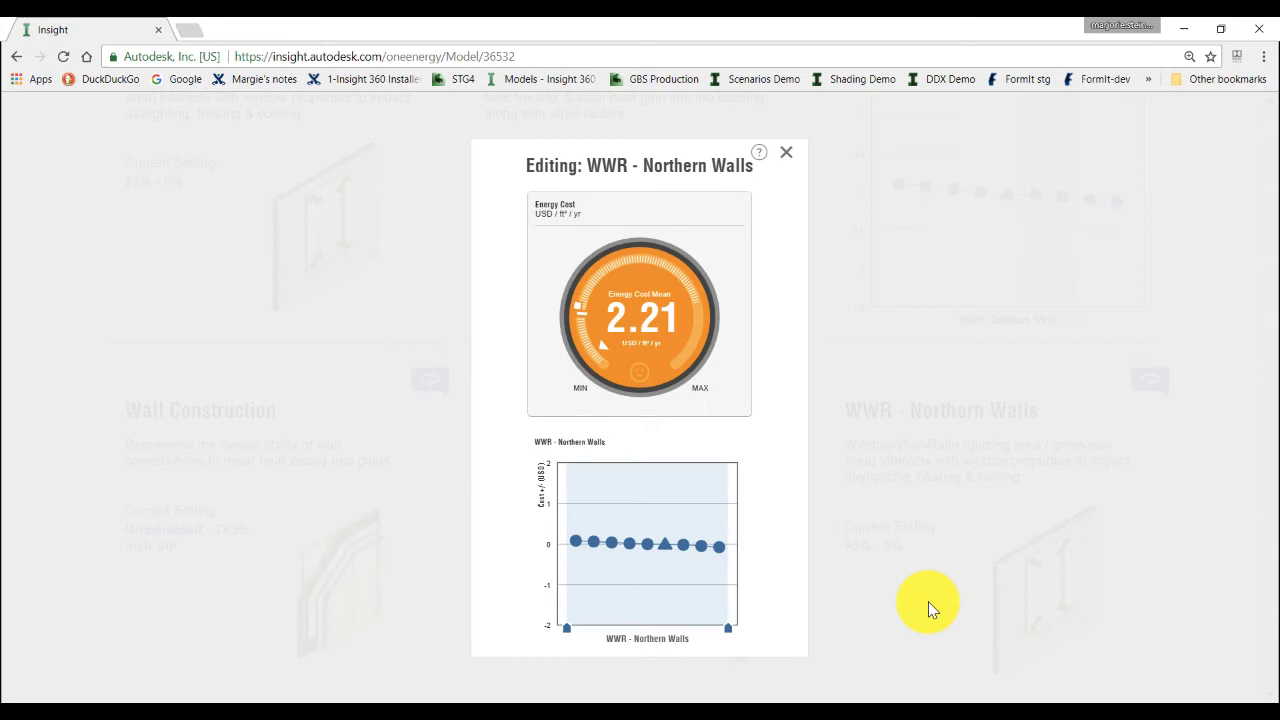
mouse_move(910, 616)
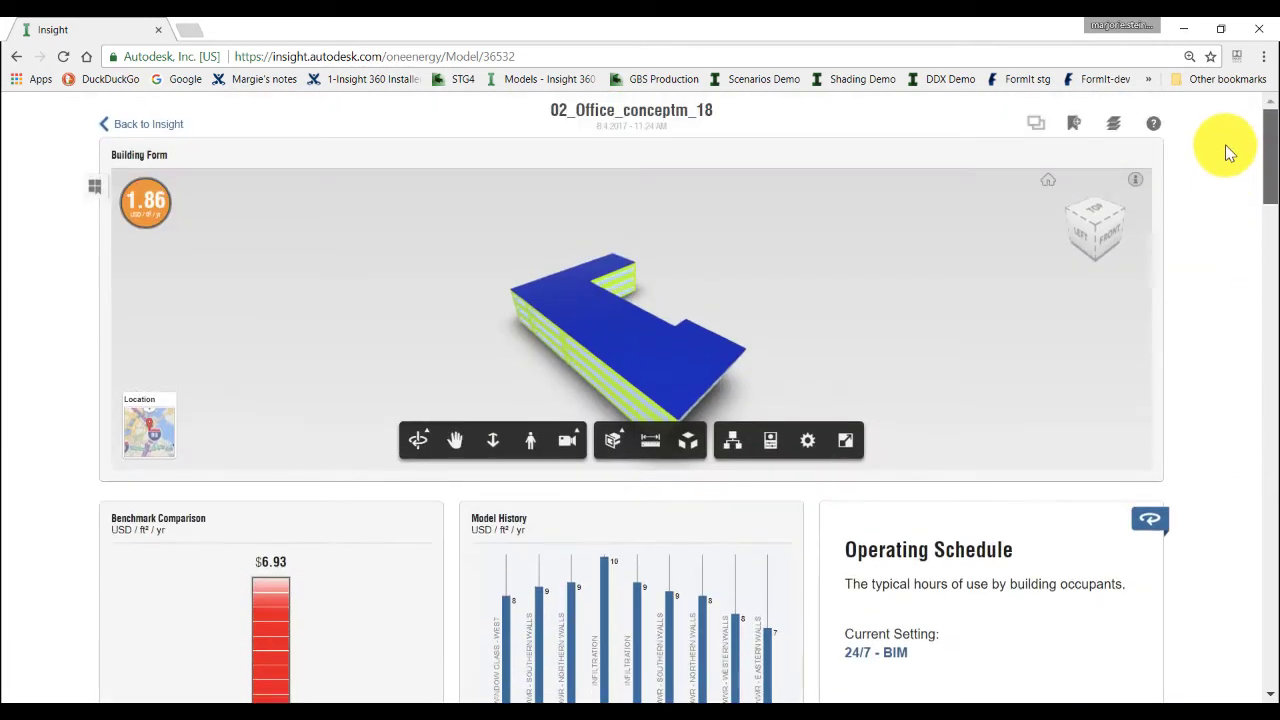
mouse_move(1072, 124)
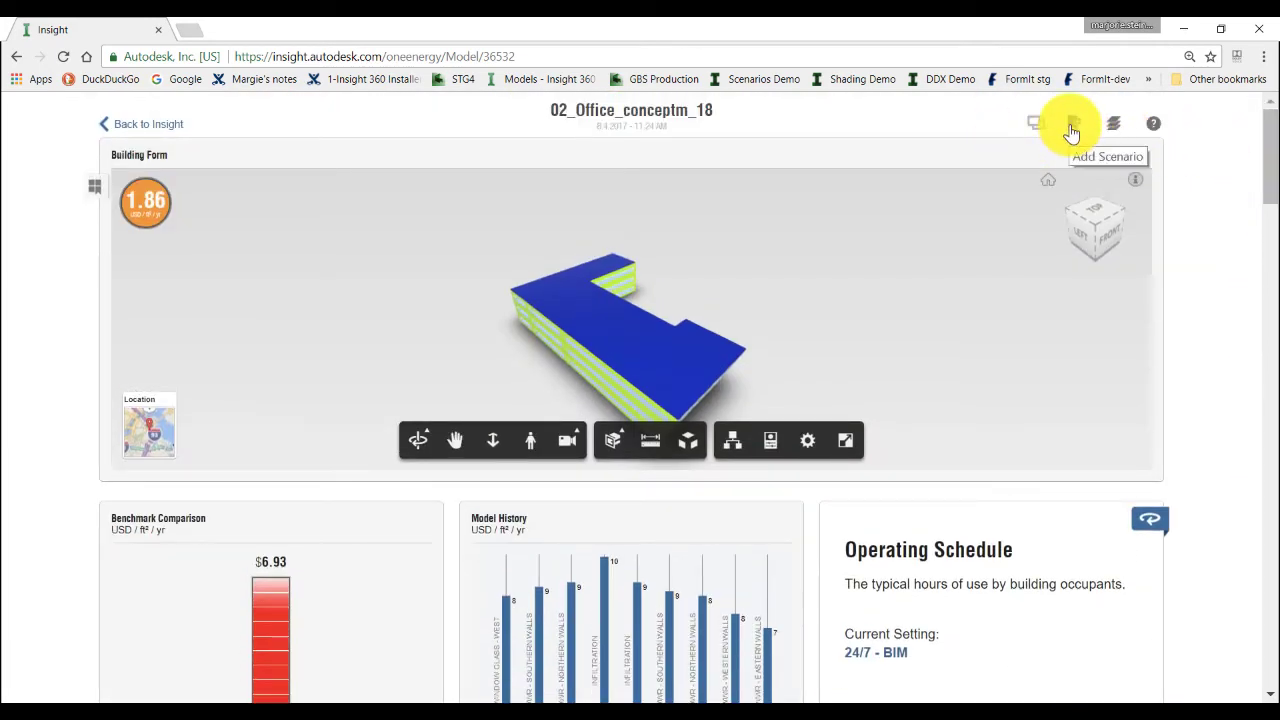
Save the current settings as a new scenario, rename it, and return to the models overview.
click(1072, 124)
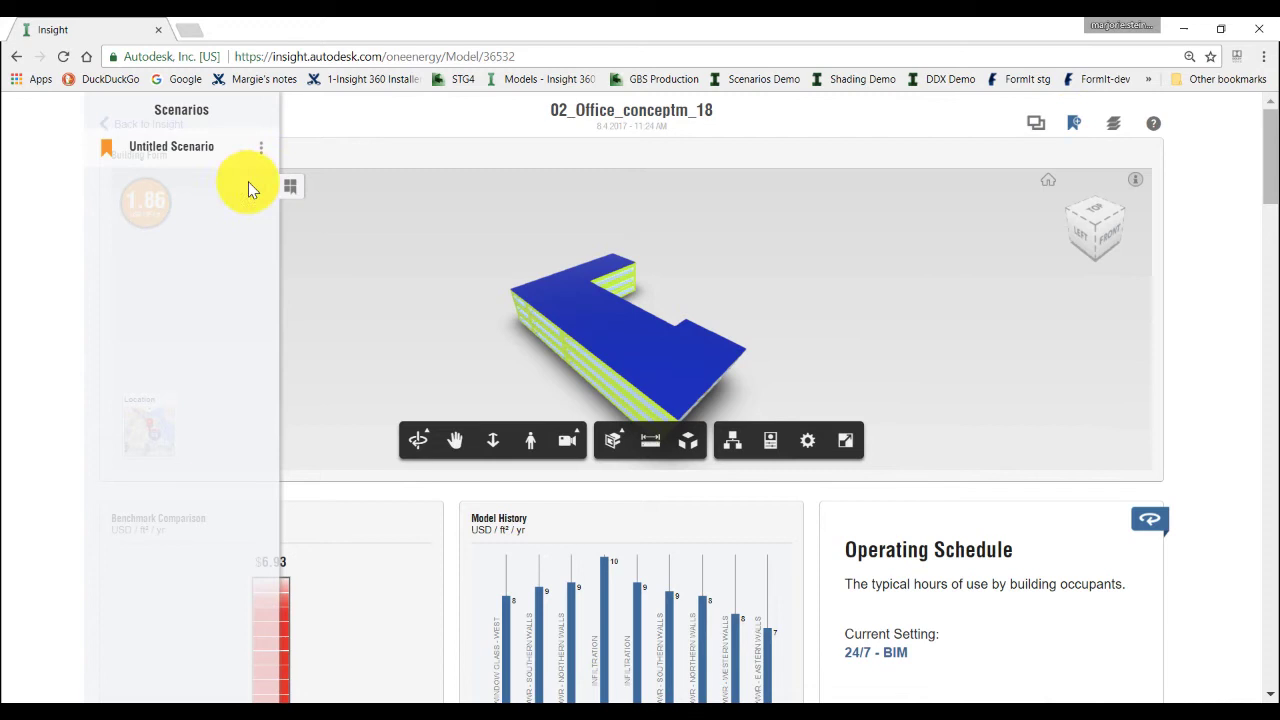
mouse_move(222, 190)
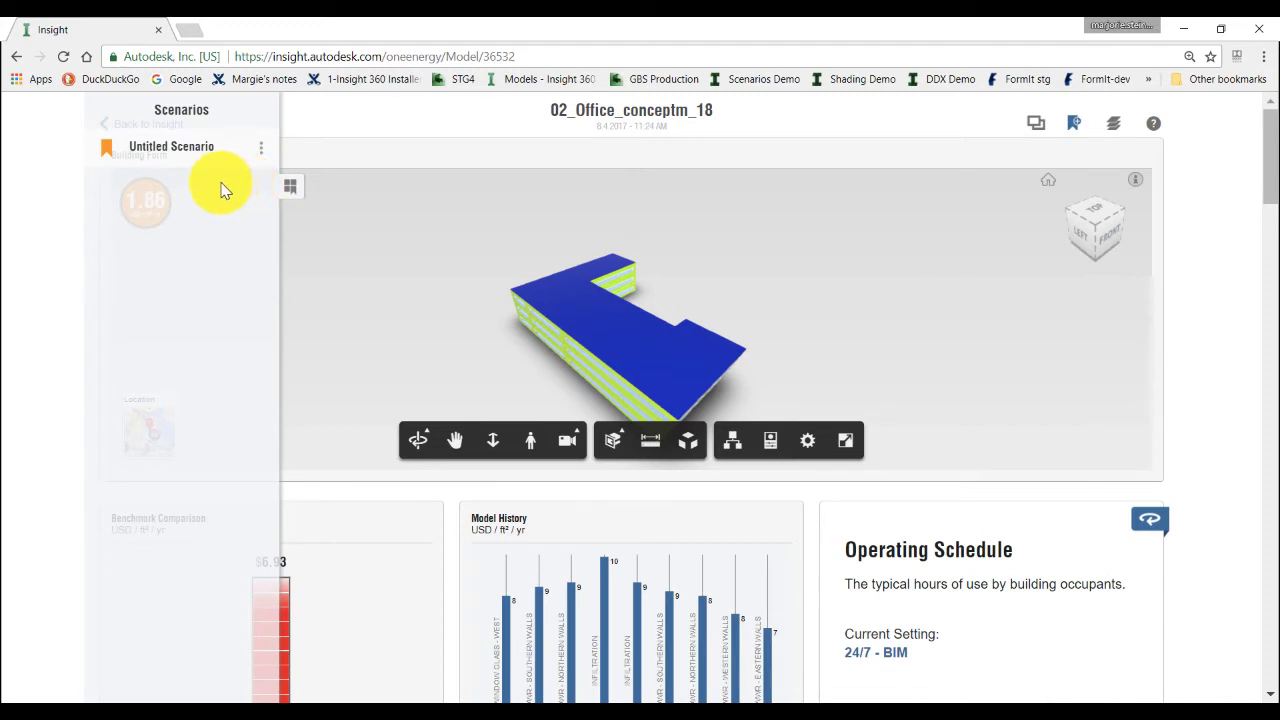
click(260, 148)
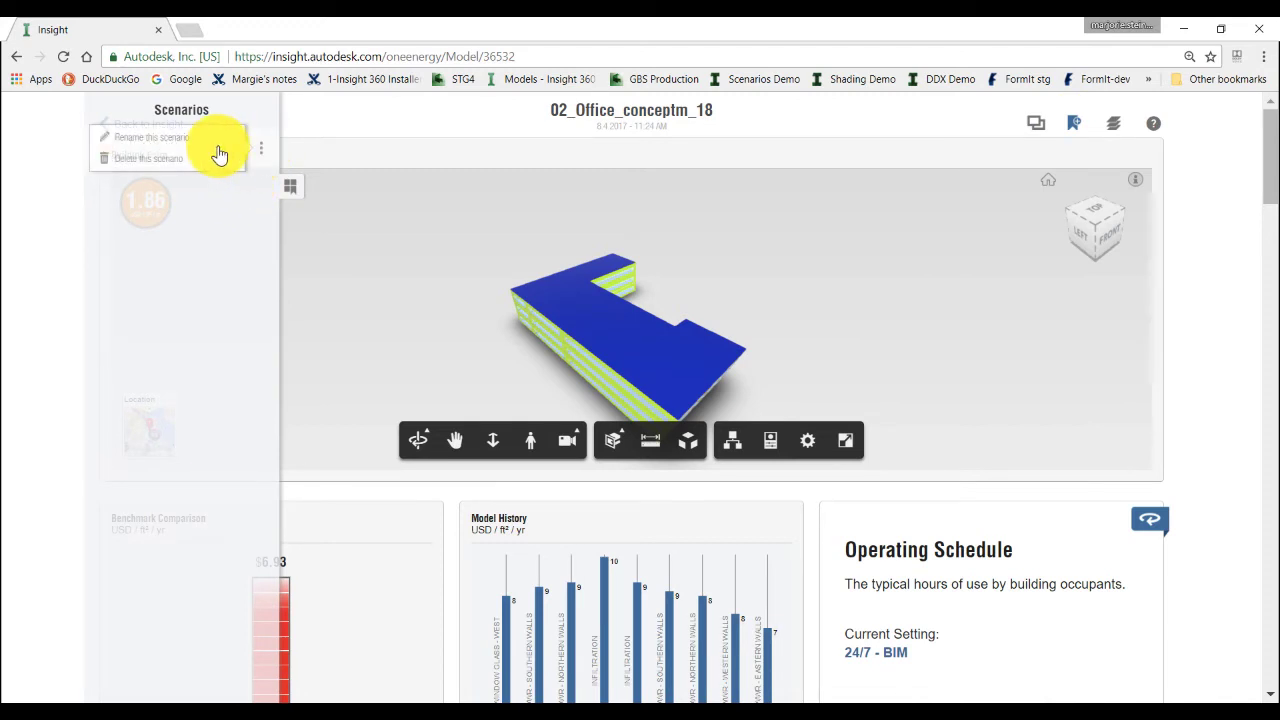
click(150, 136)
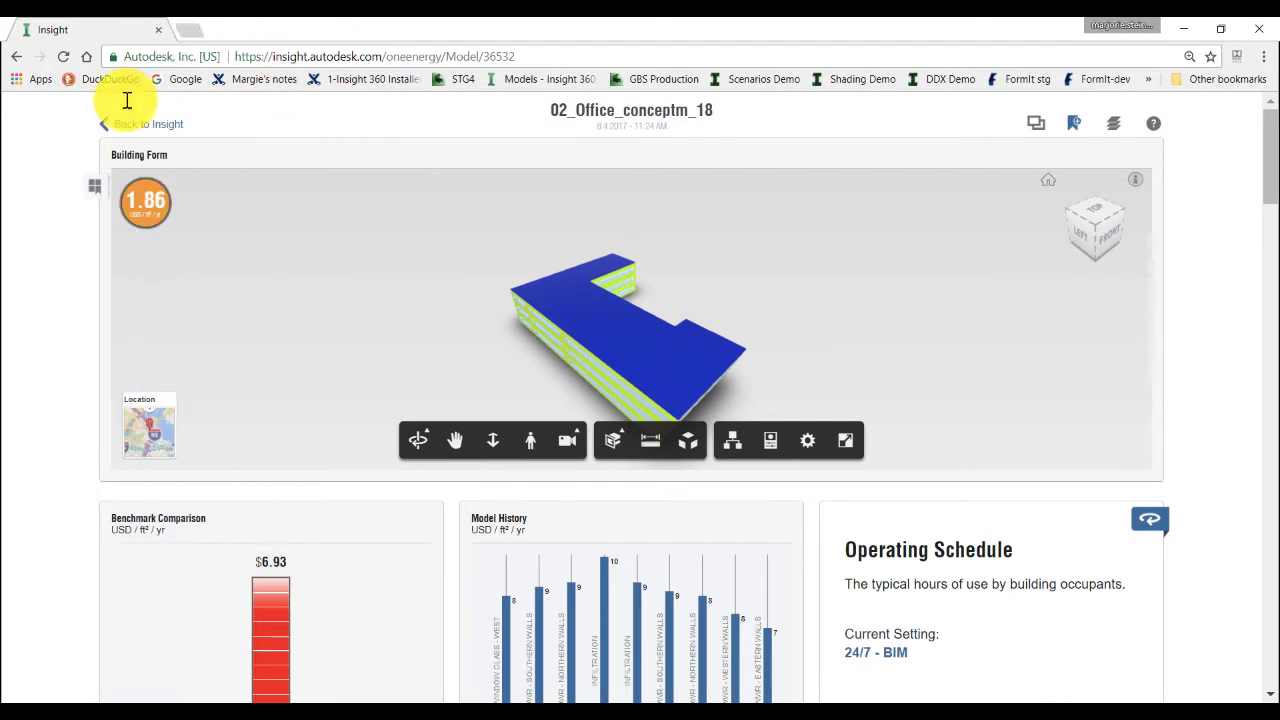
click(148, 124)
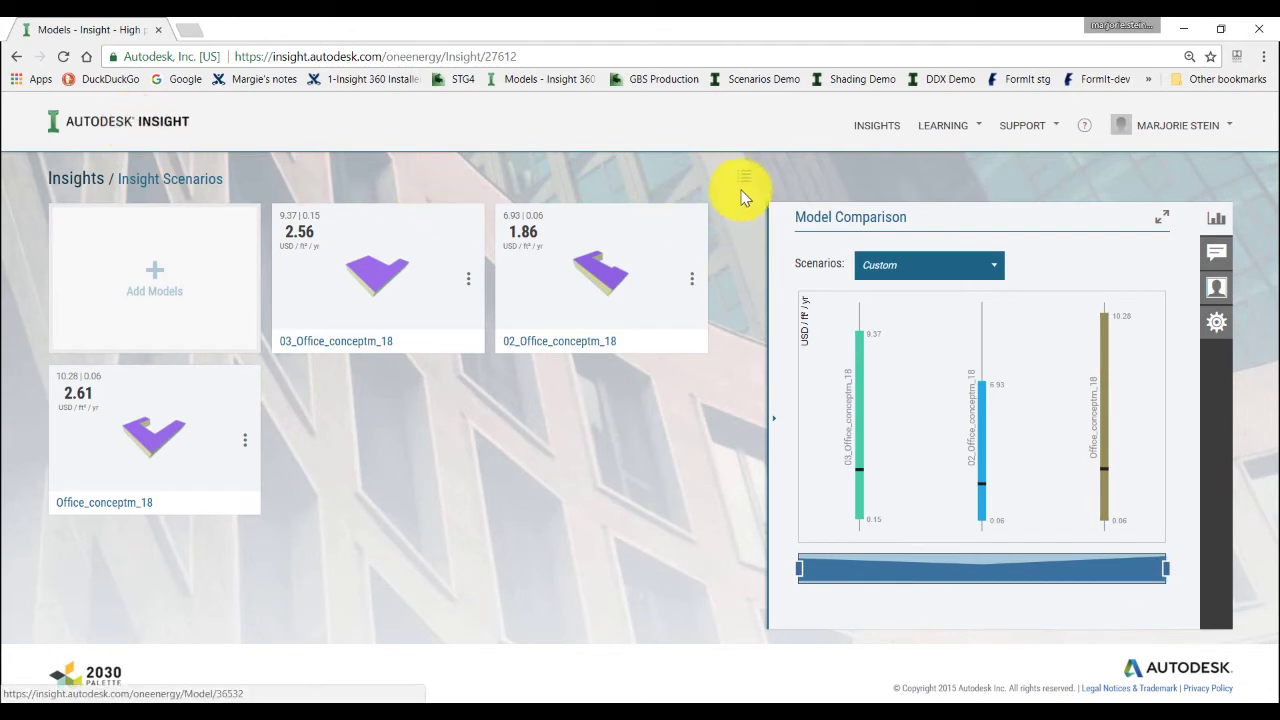
Apply the infiltration scenario from the Model Comparison Scenarios dropdown, lowering the models' costs.
click(924, 264)
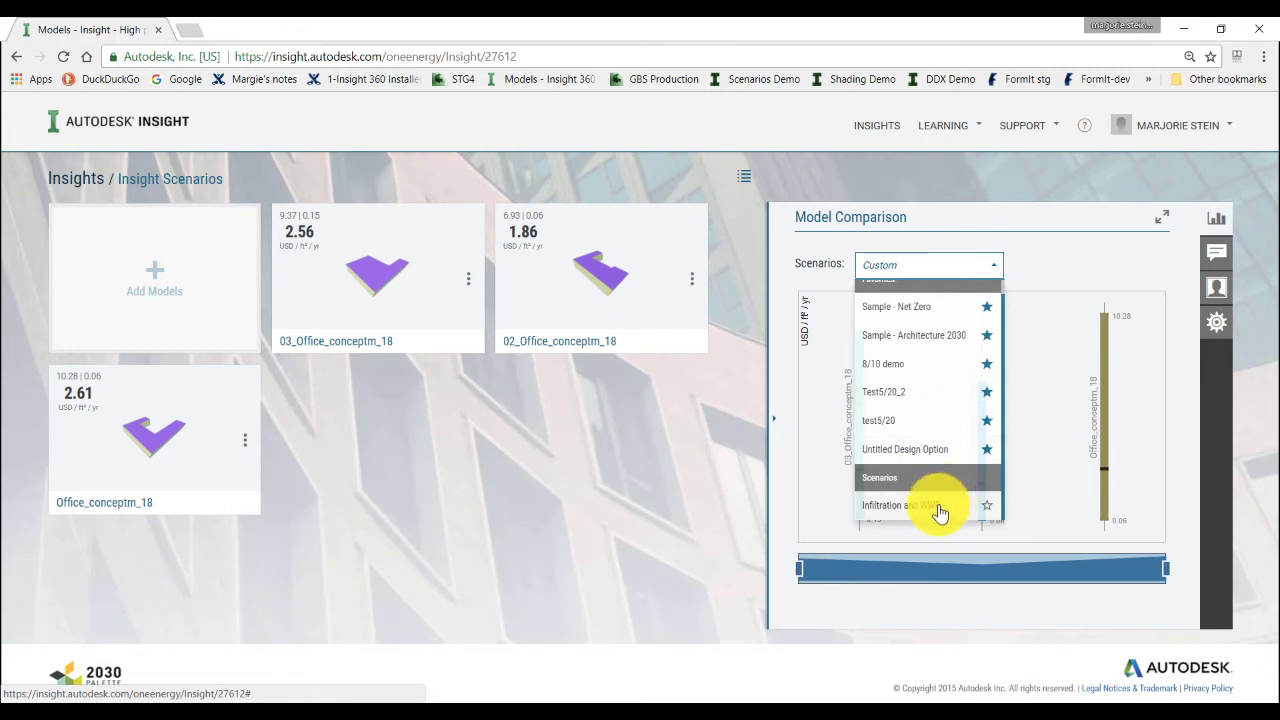
click(908, 504)
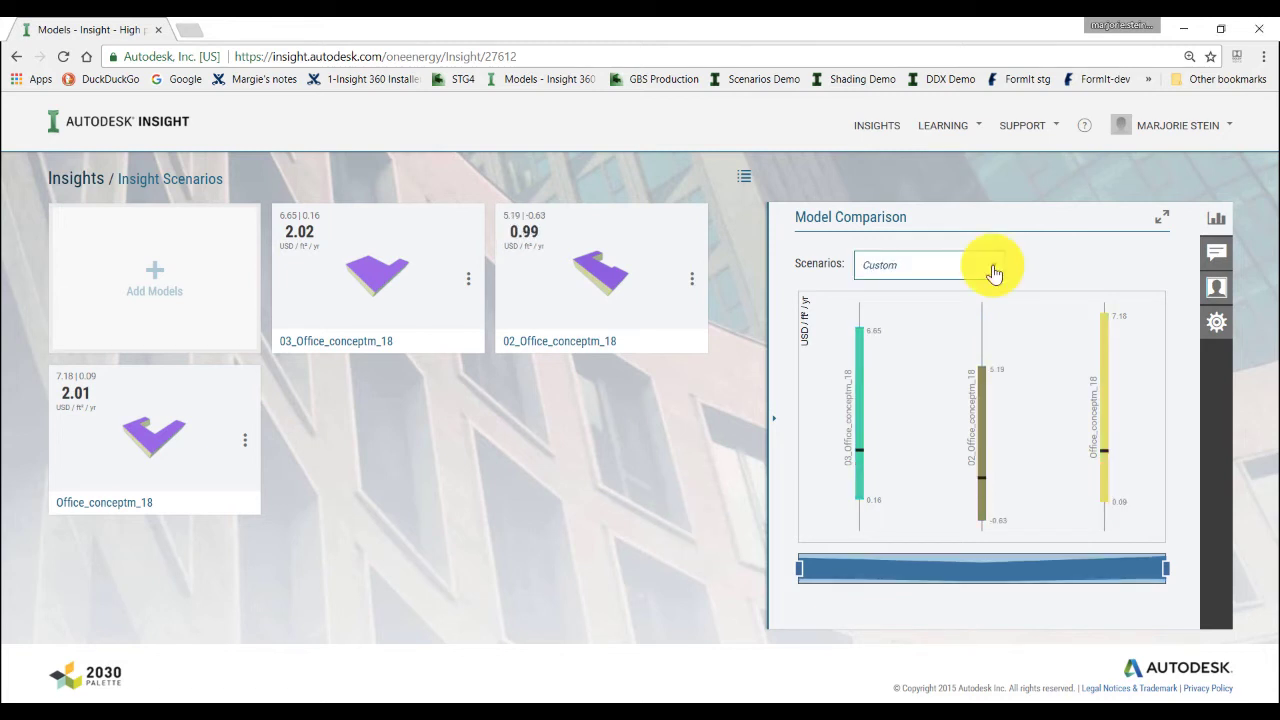
click(928, 264)
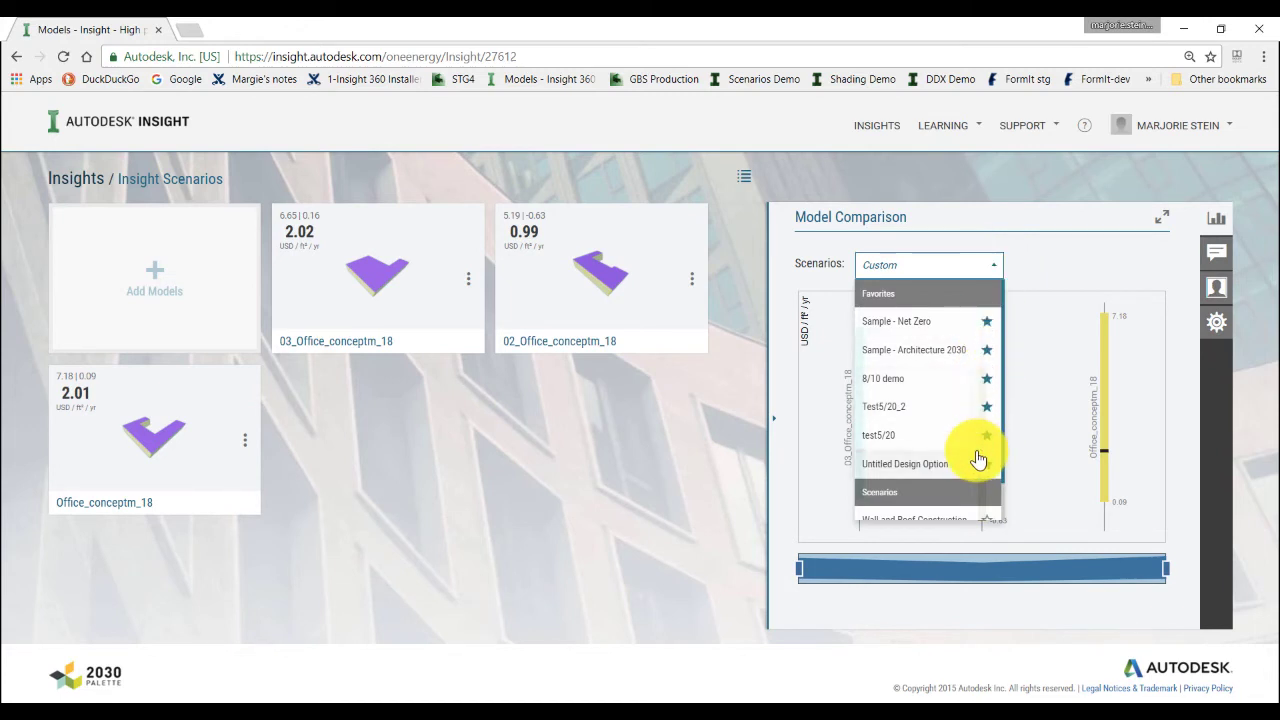
scroll(down, 3)
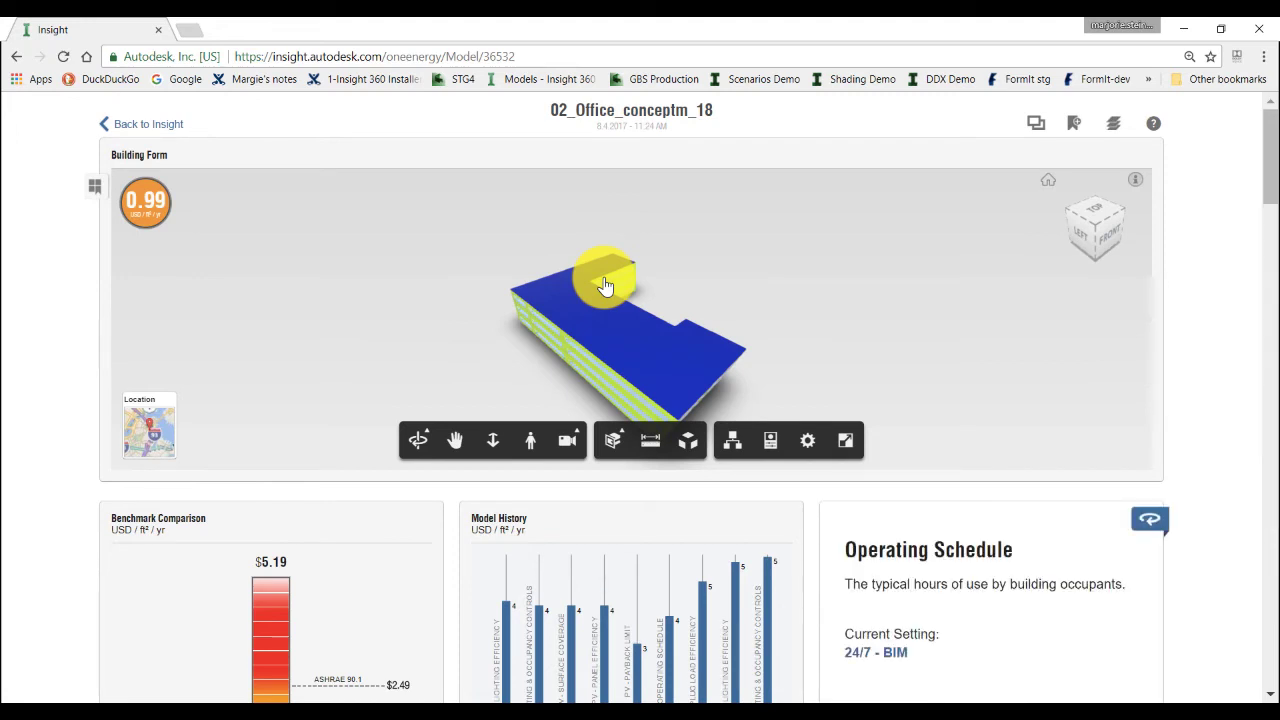
Adjust the model view and scroll to the Benchmark Comparison and Operating Schedule cards showing 1.79.
drag(604, 284, 564, 240)
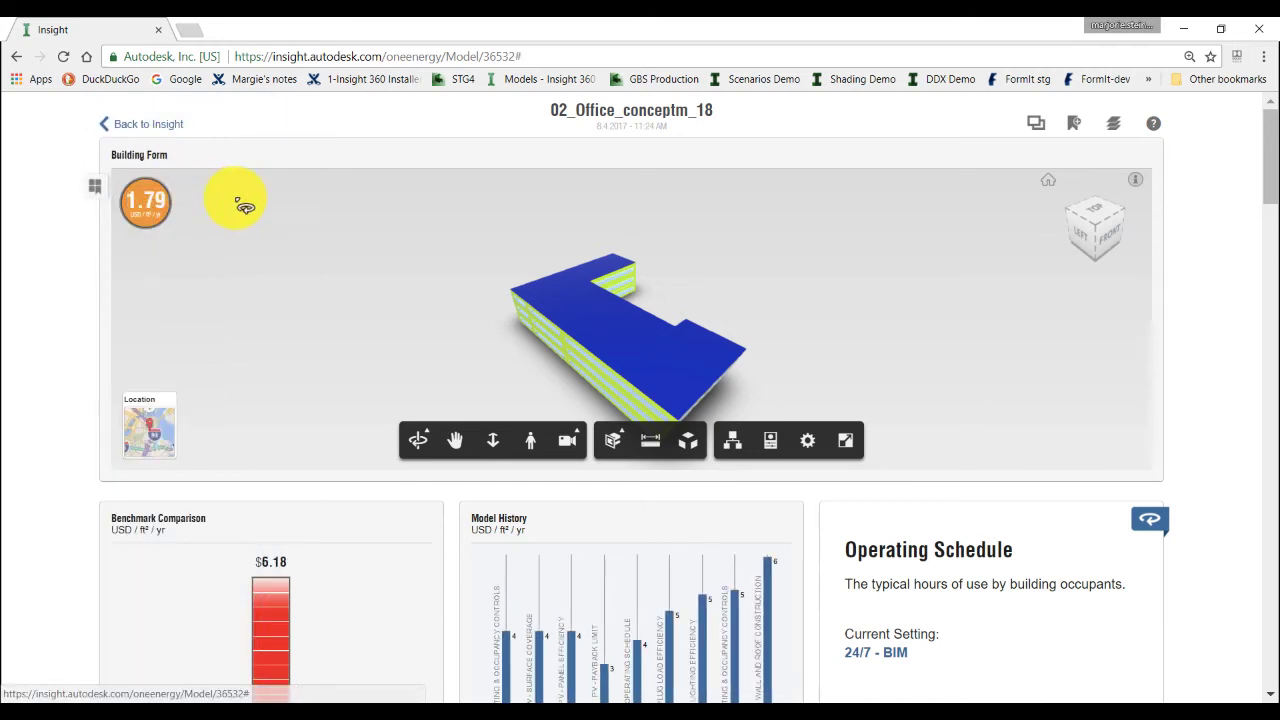
mouse_move(1100, 372)
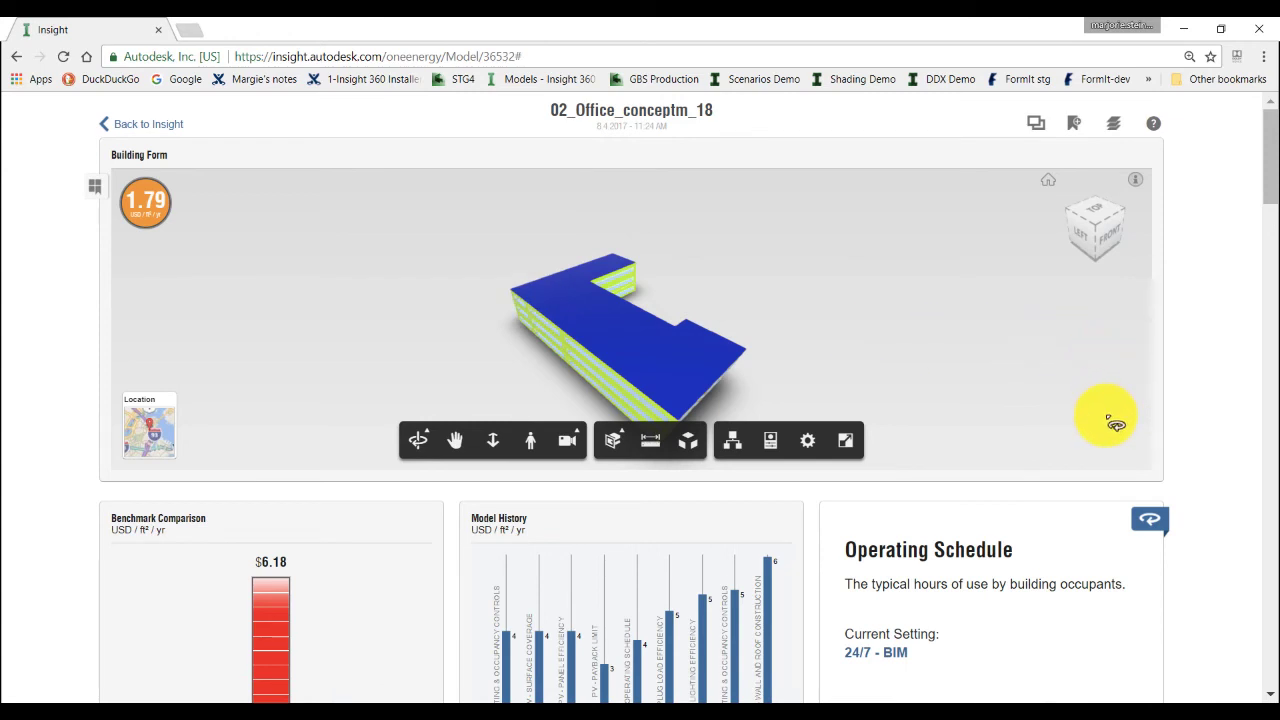
scroll(down, 3)
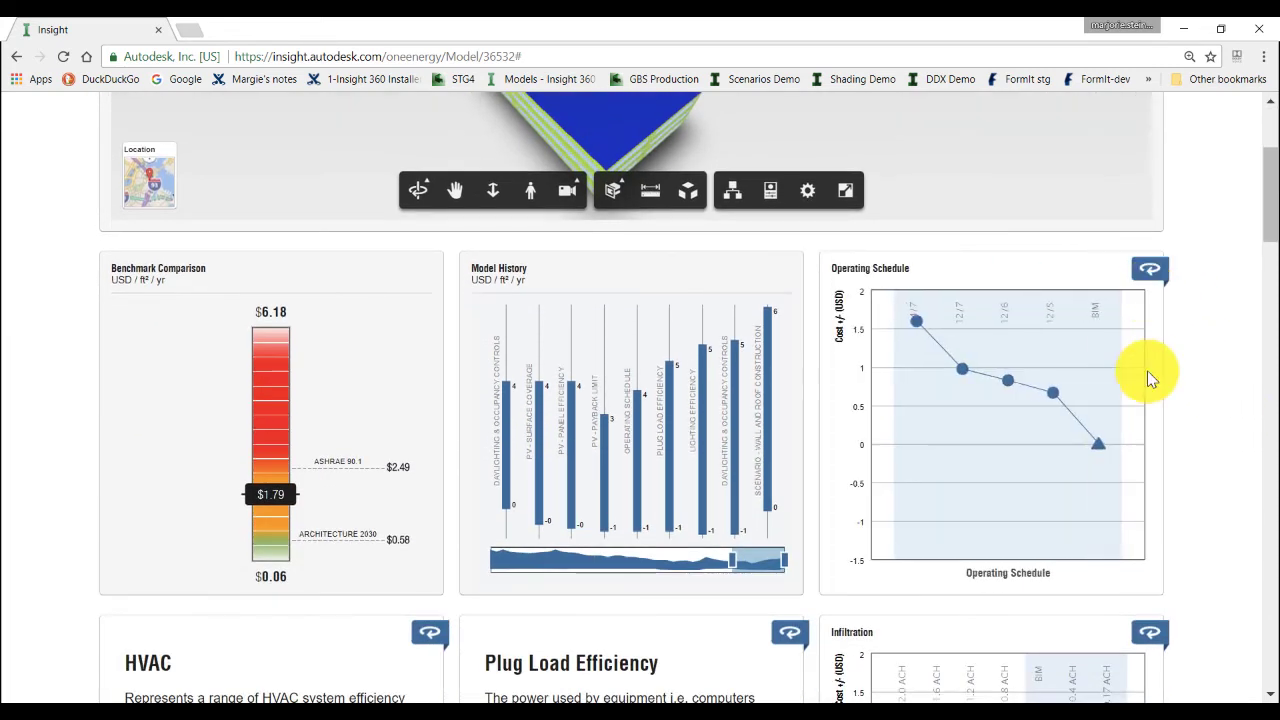
Narrow the Operating Schedule and Lighting Efficiency settings, lowering the energy cost to 1.29.
click(1150, 268)
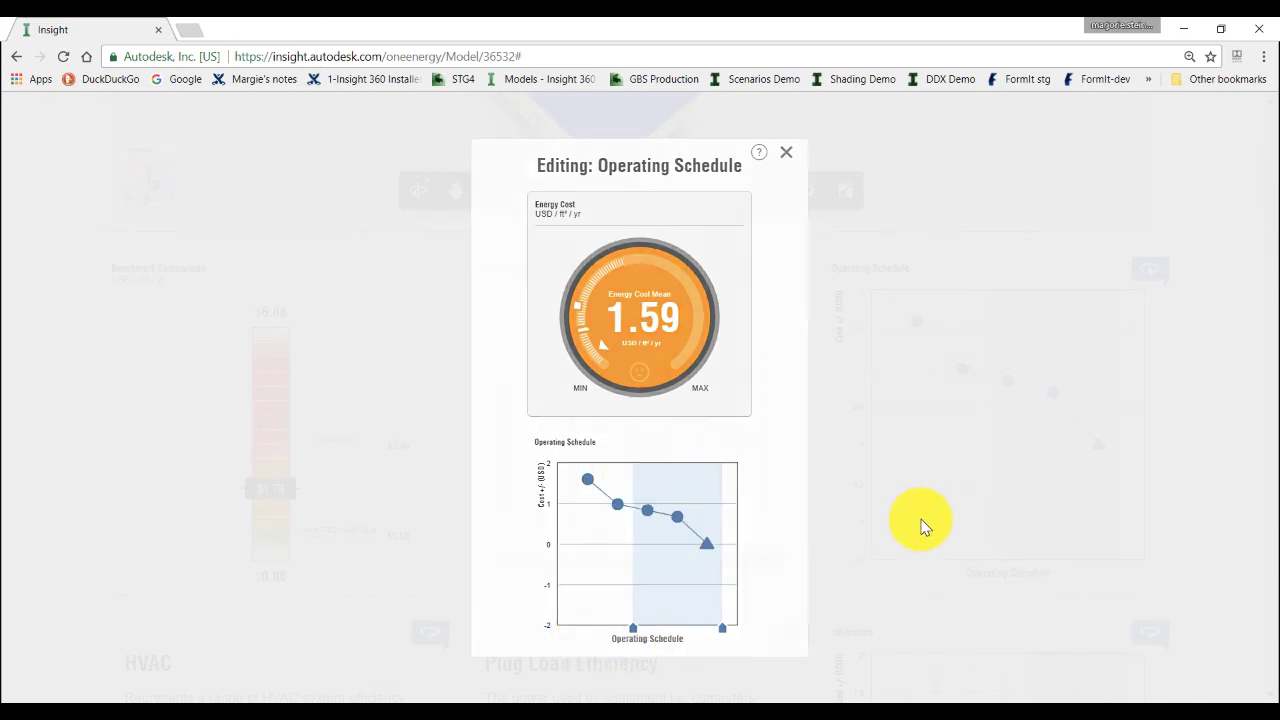
click(786, 152)
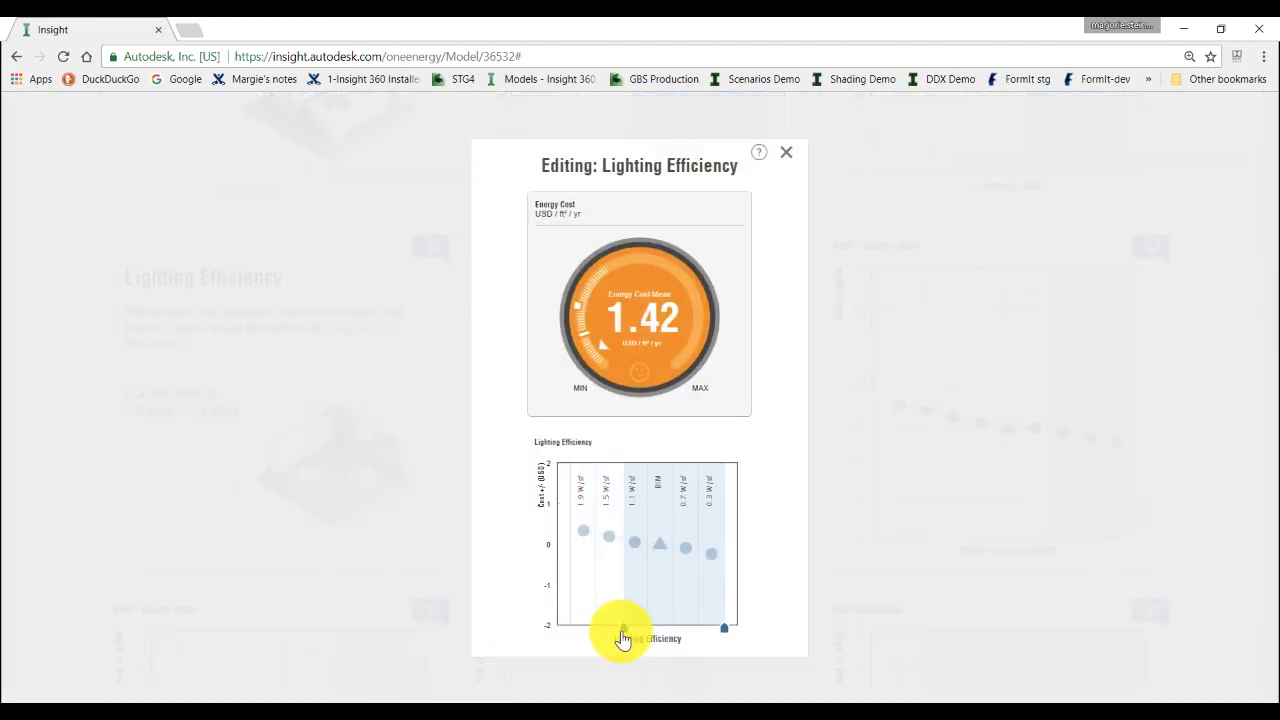
click(786, 152)
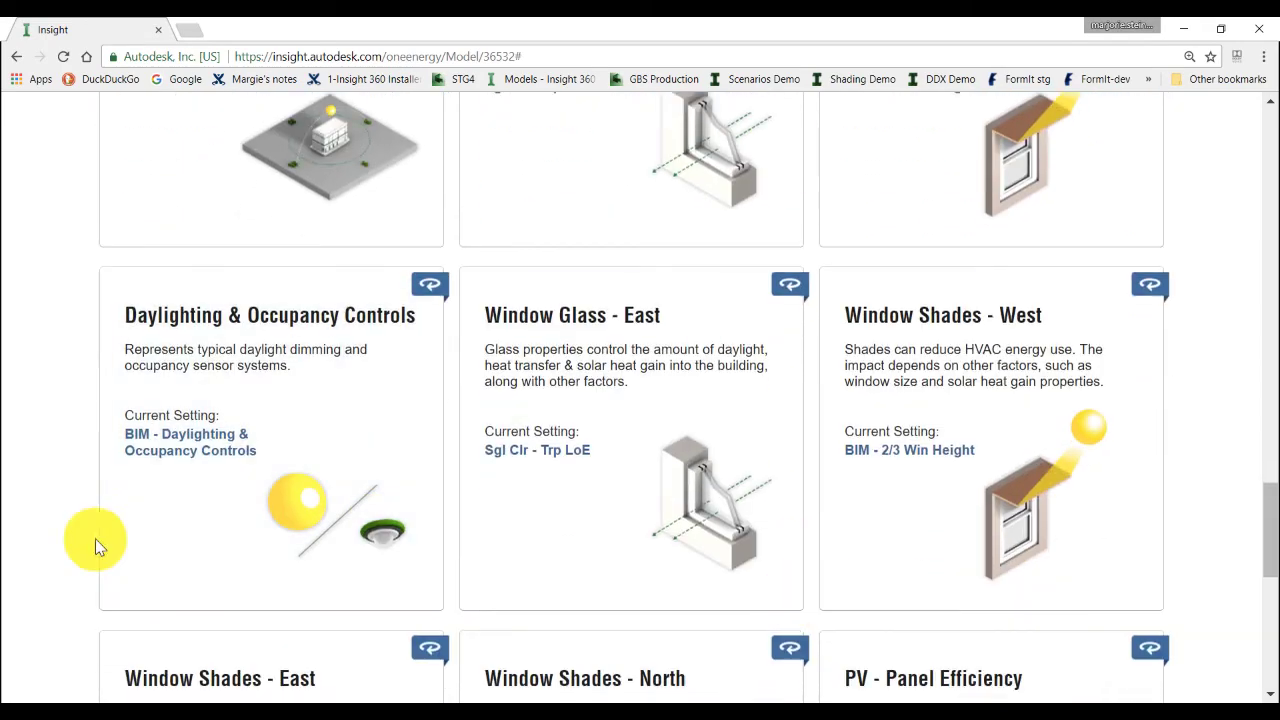
scroll(down, 3)
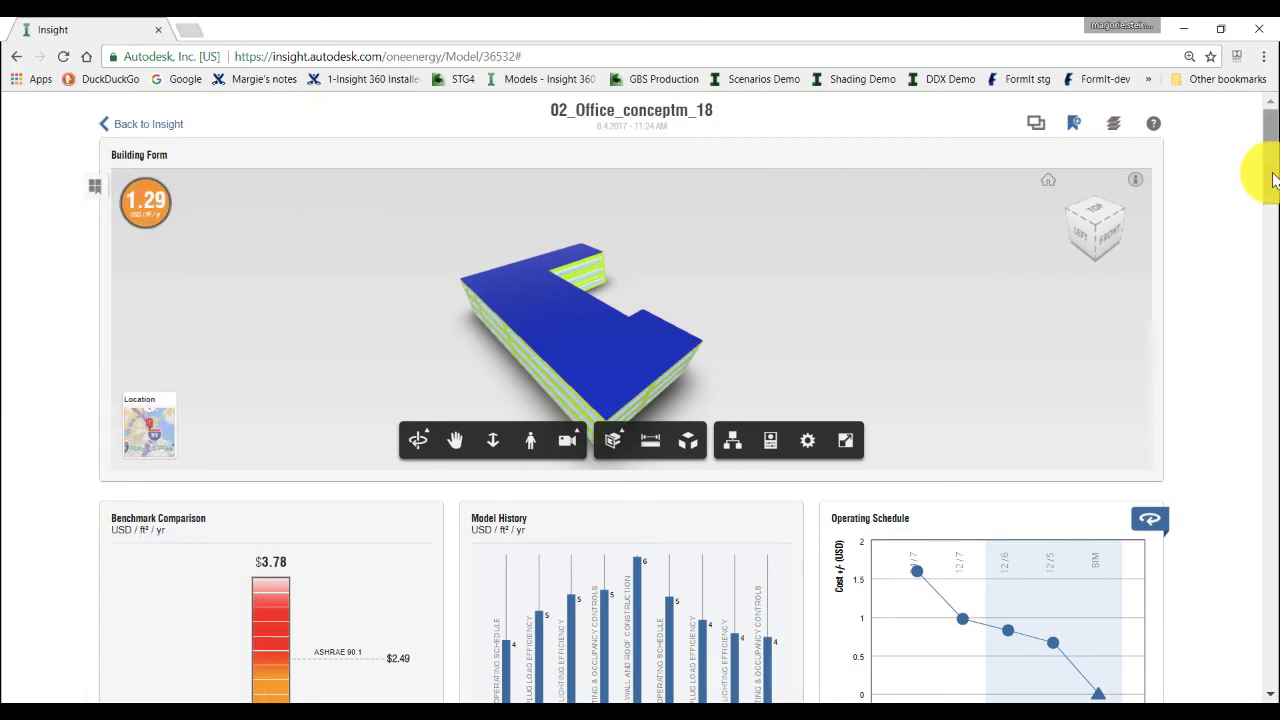
Narrow the PV - Surface Coverage range.
scroll(down, 3)
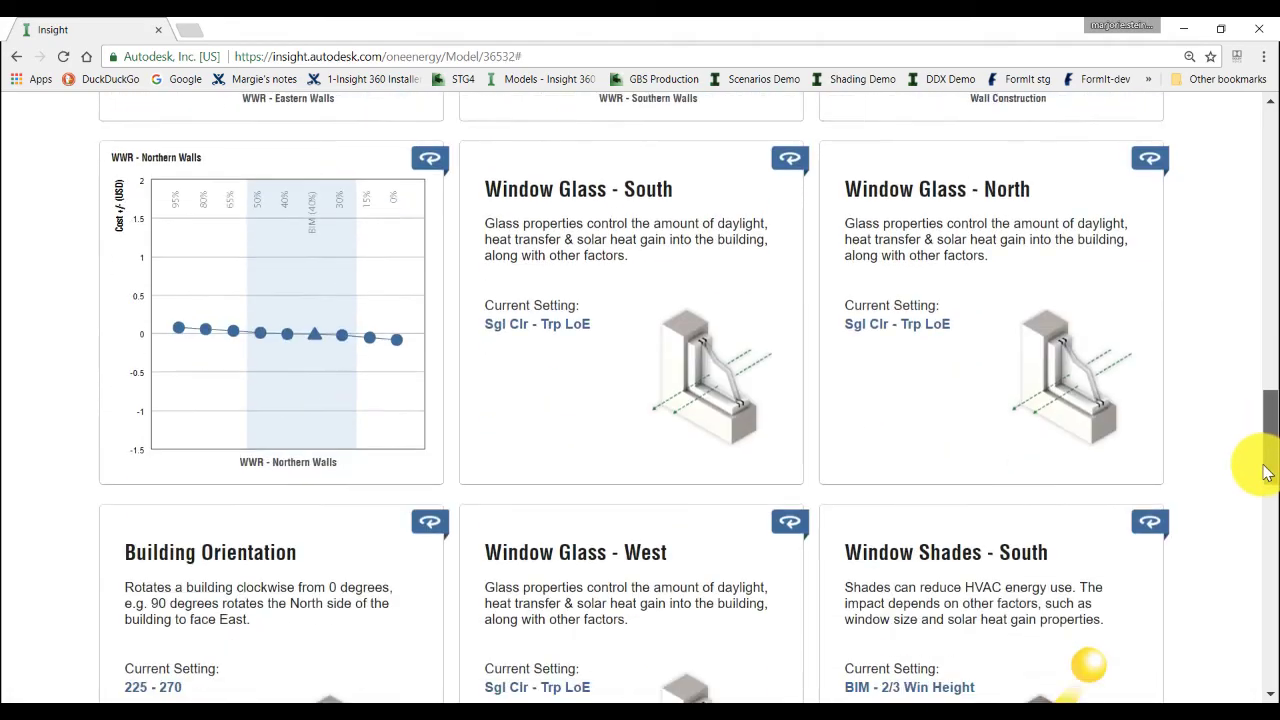
scroll(down, 3)
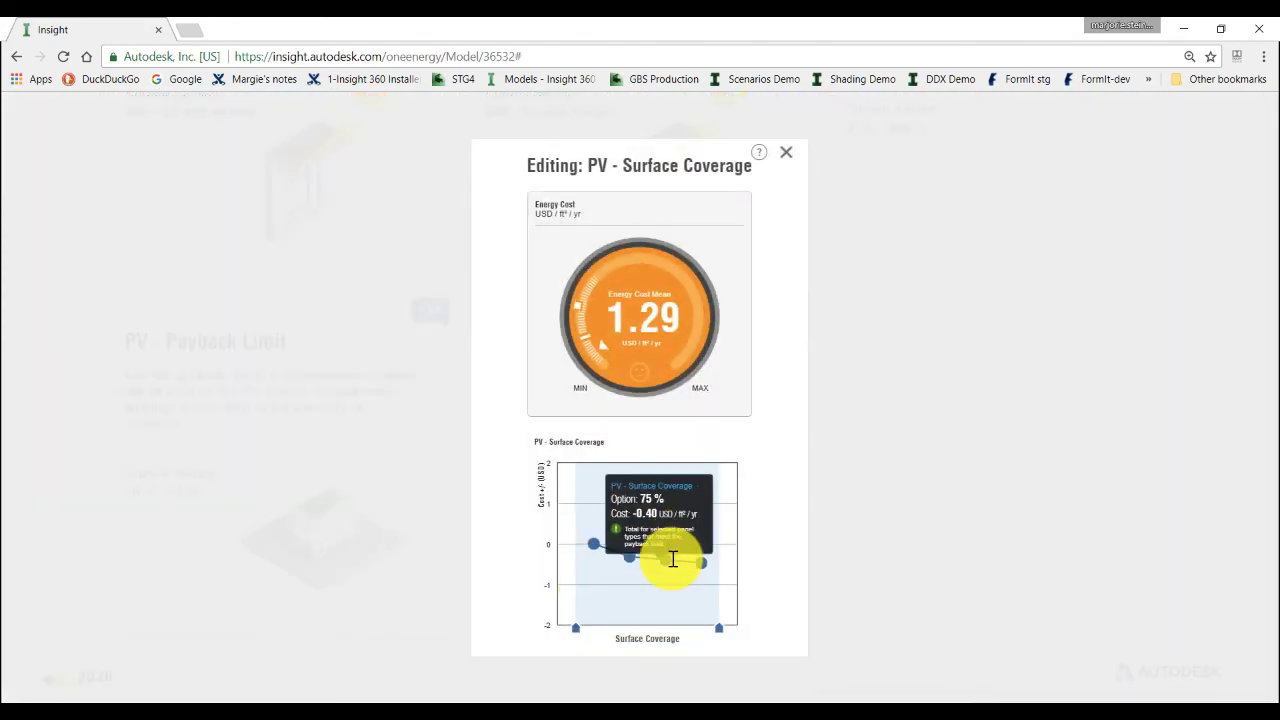
drag(672, 560, 584, 636)
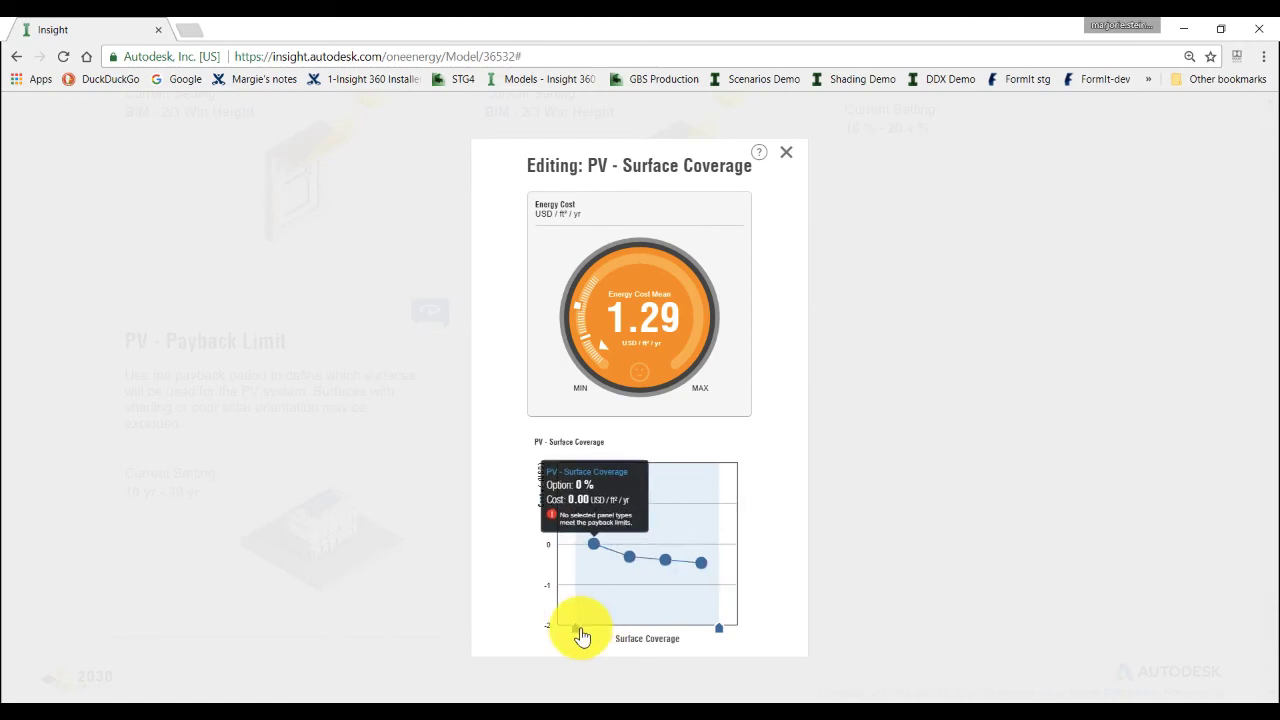
click(786, 152)
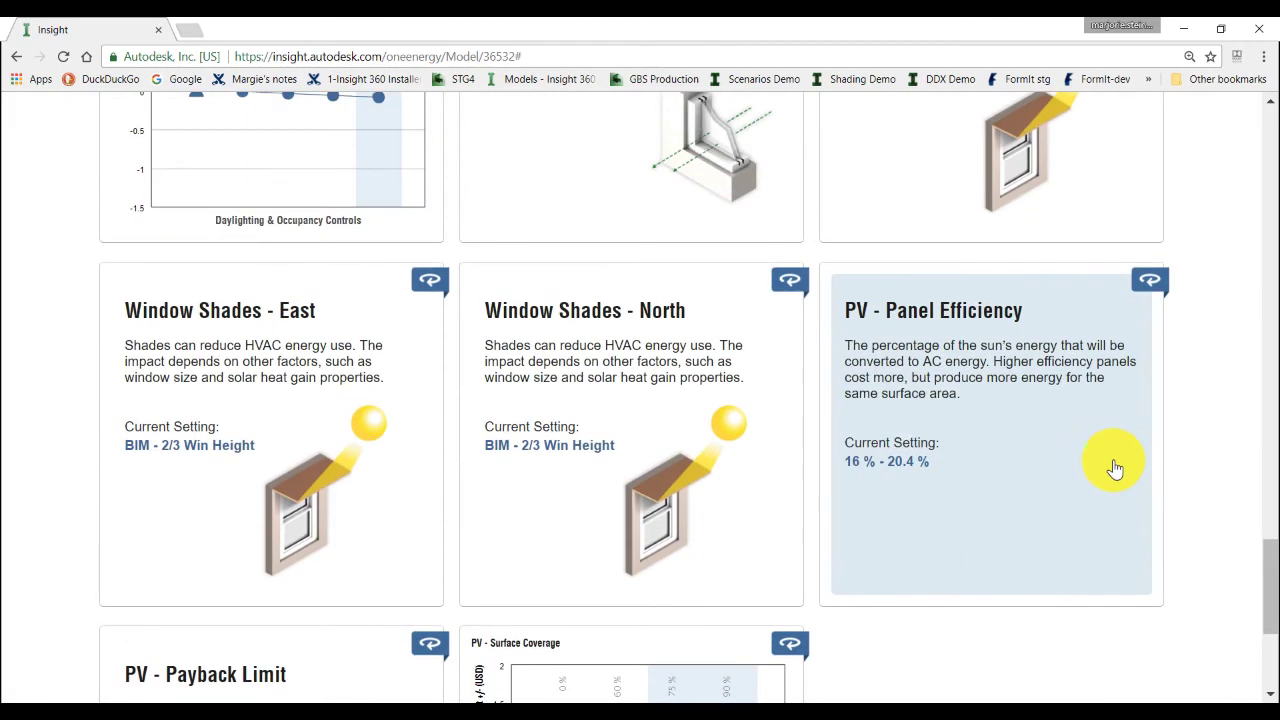
Choose a PV - Panel Efficiency level, dropping the energy cost to 0.48.
click(1116, 468)
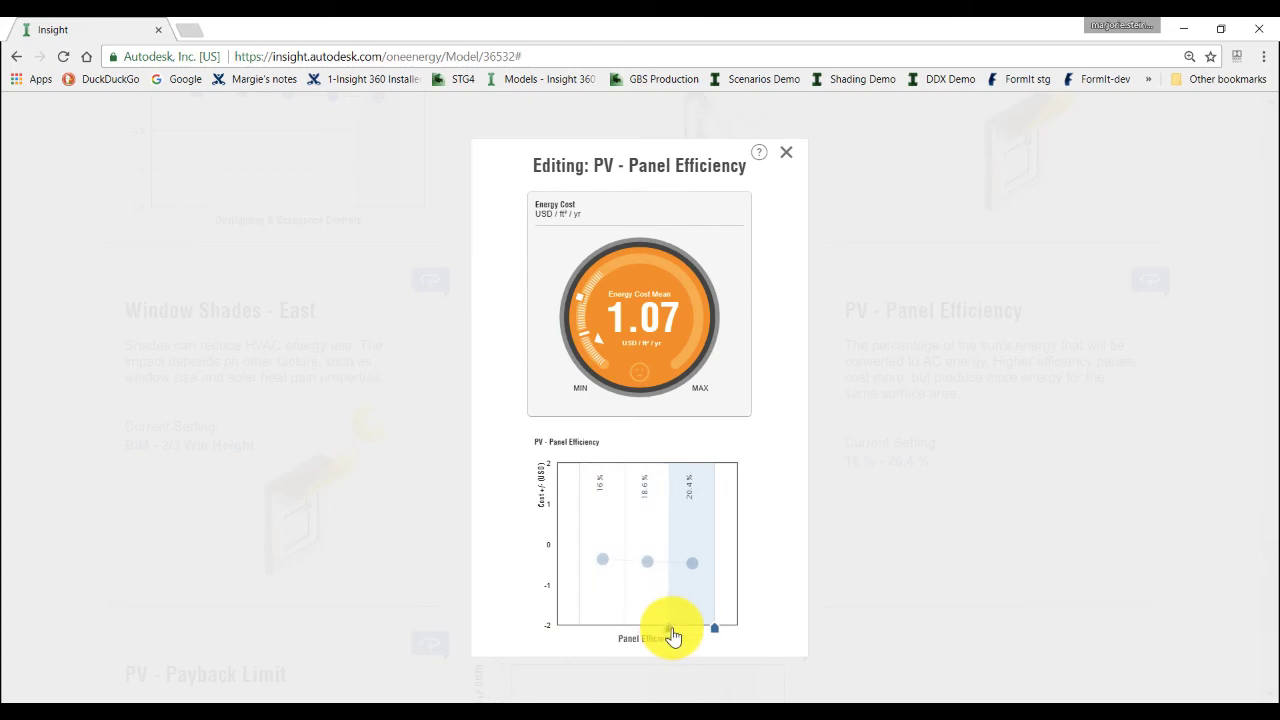
click(786, 152)
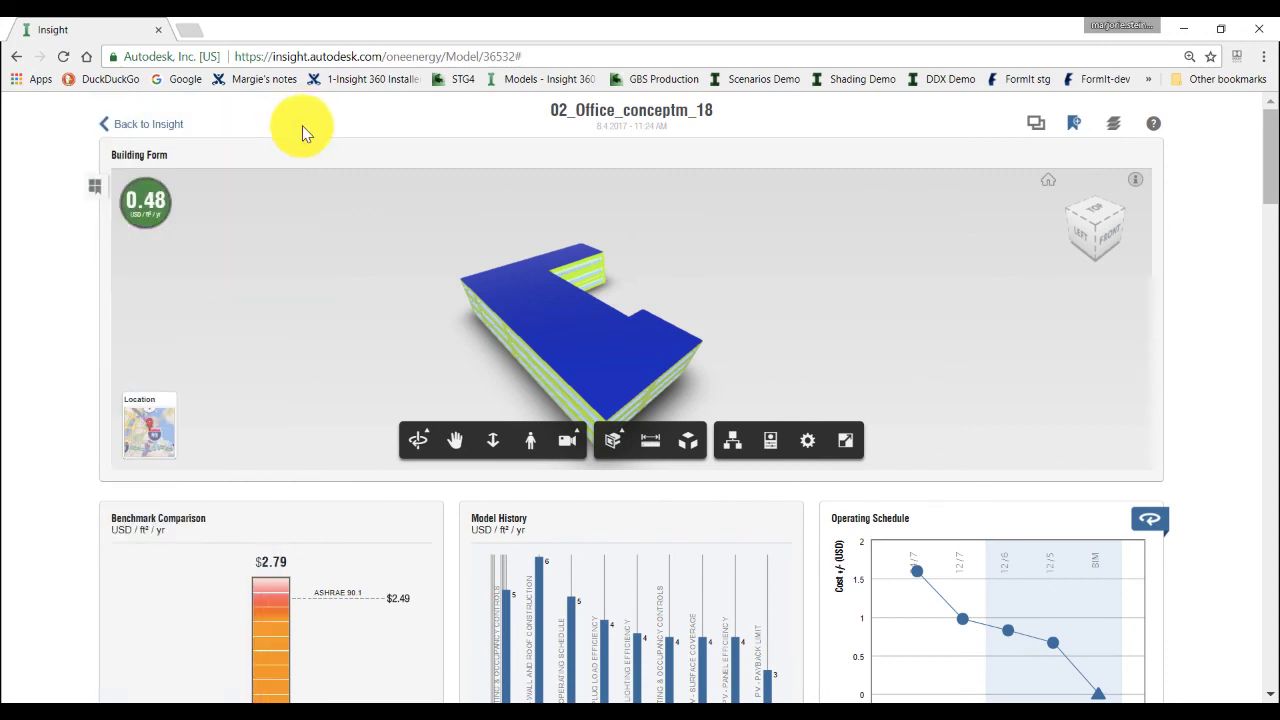
mouse_move(976, 236)
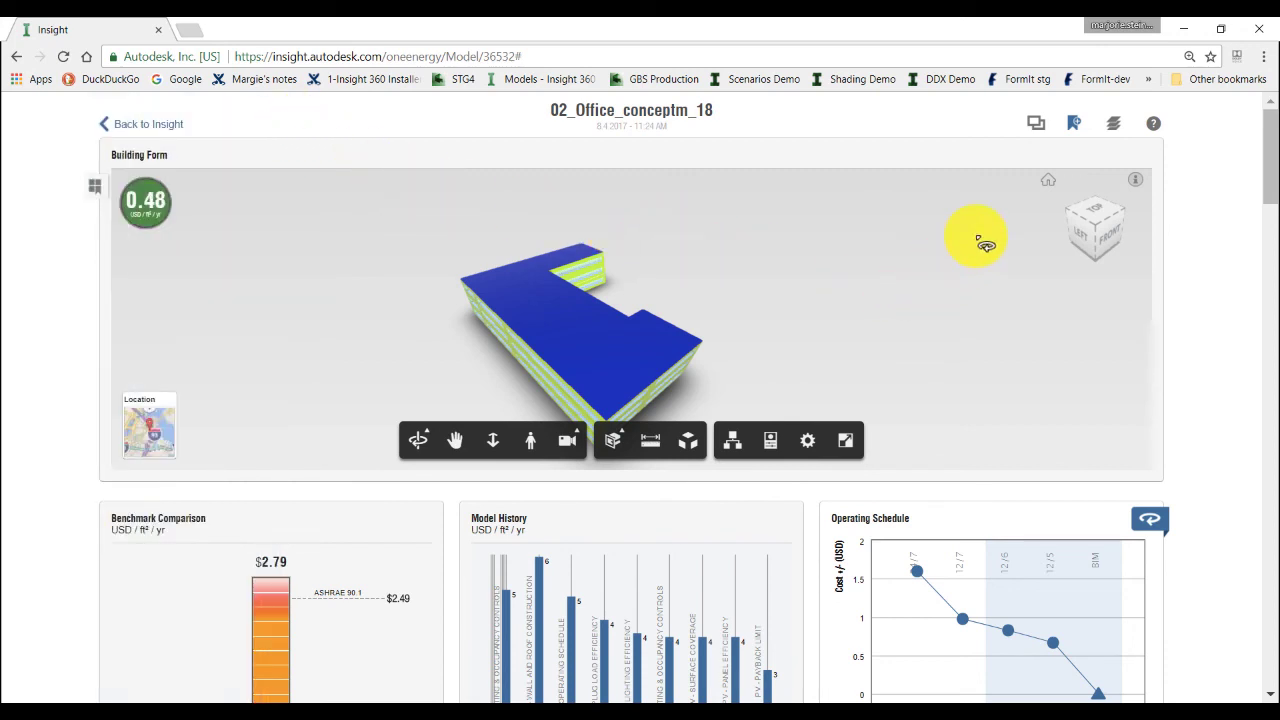
mouse_move(1036, 122)
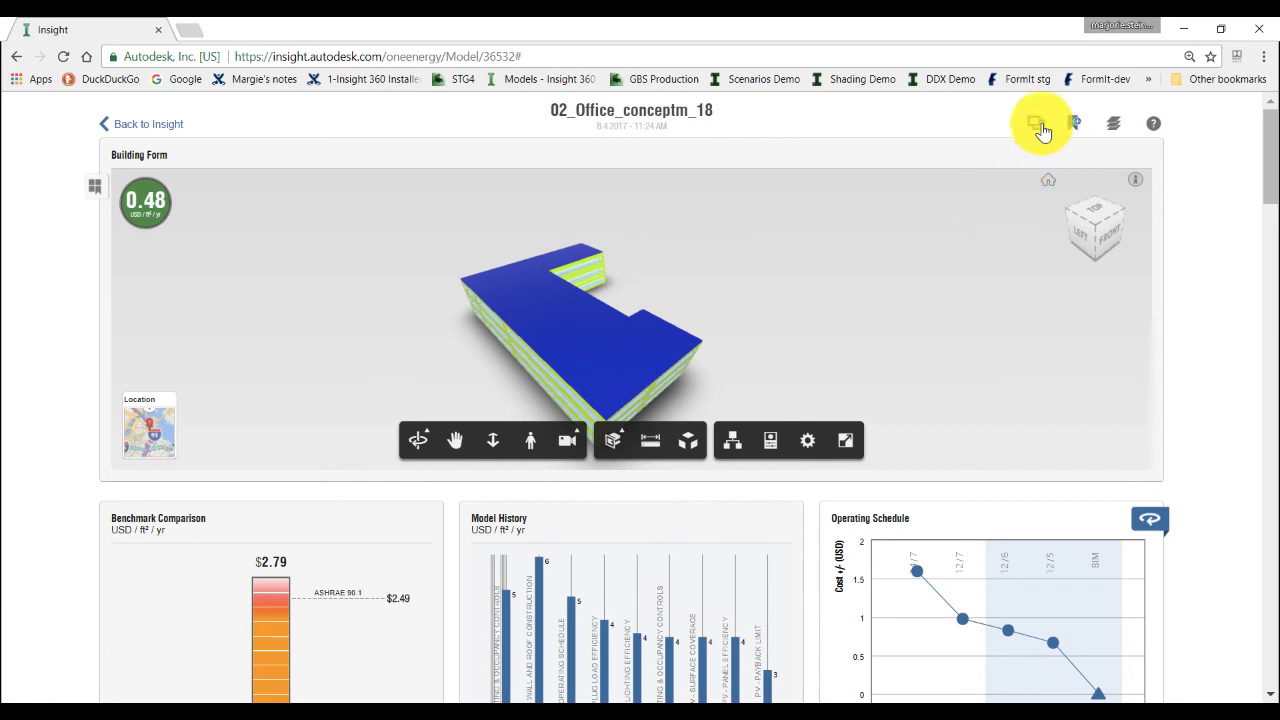
mouse_move(1040, 124)
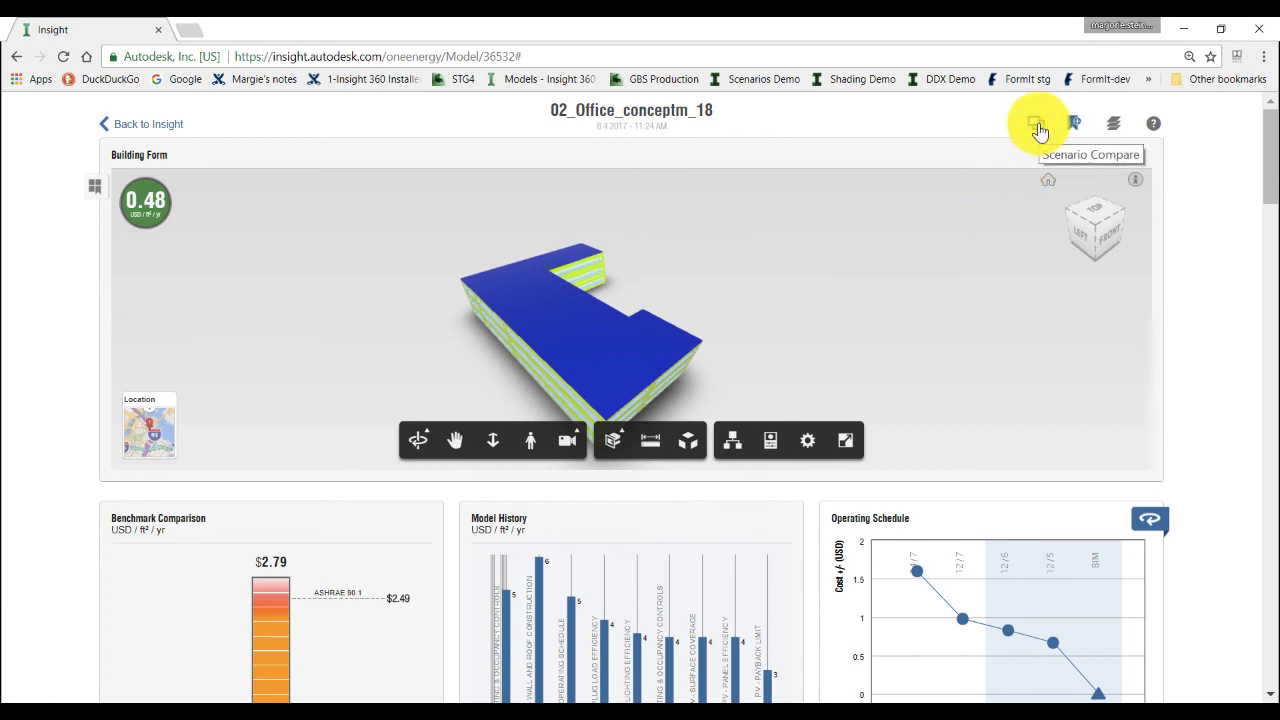
Show the Scenario Comparison bar chart of the four saved scenarios, PV System lowest.
click(1036, 122)
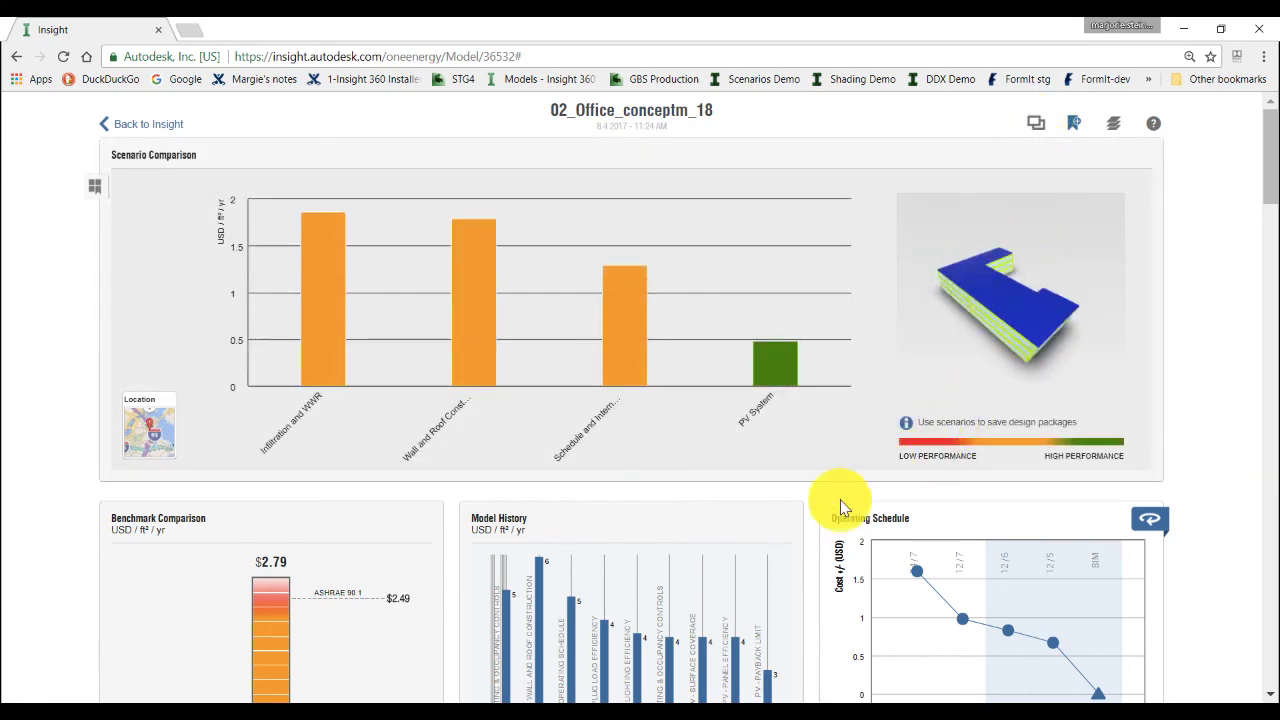
mouse_move(476, 370)
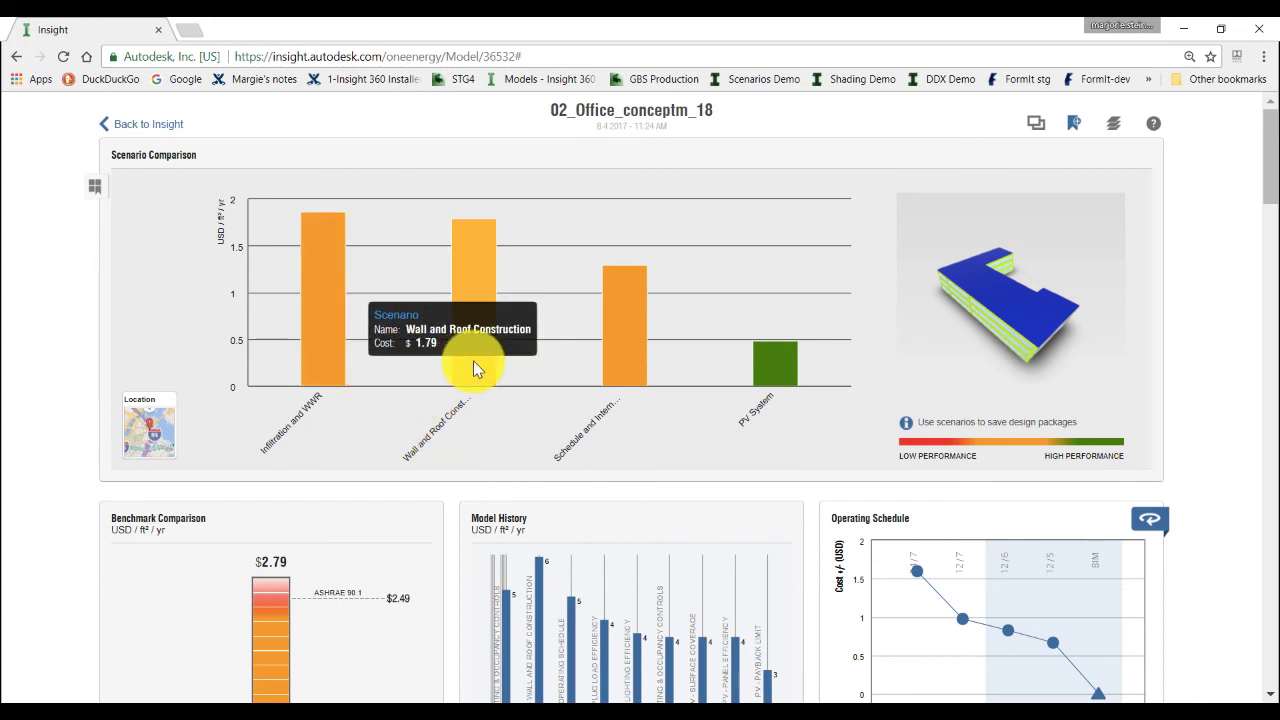
mouse_move(628, 384)
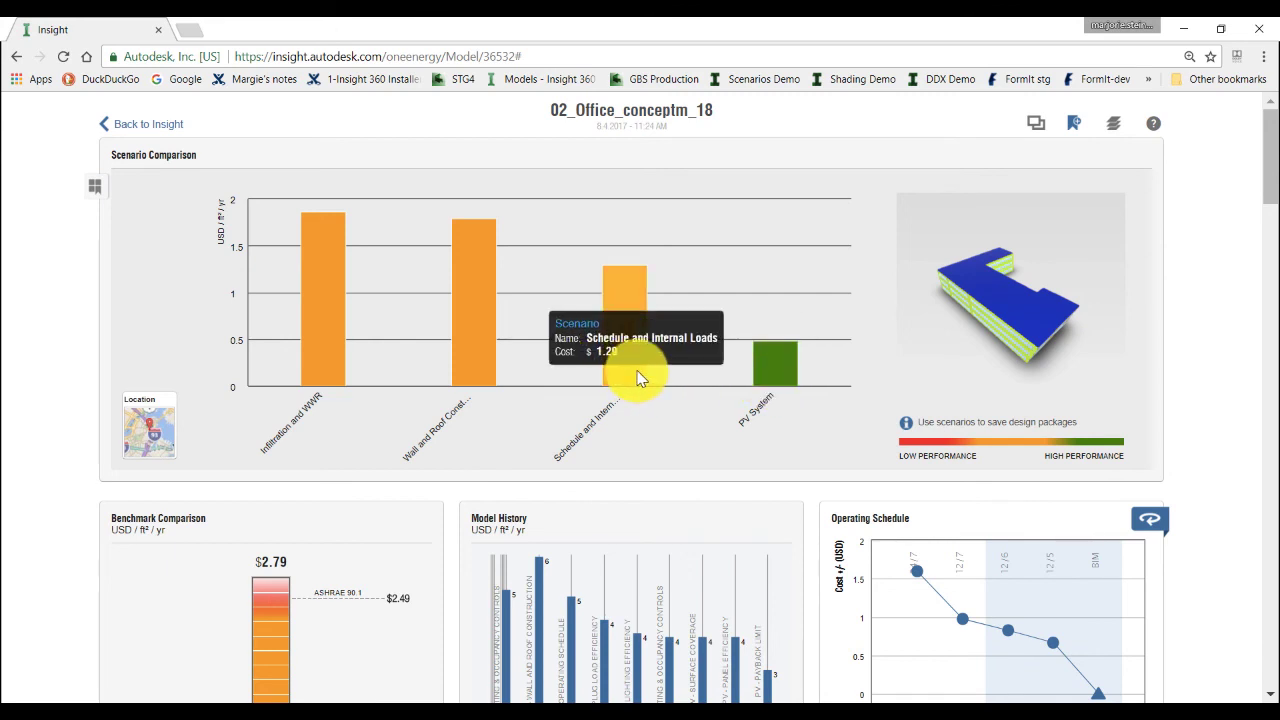
mouse_move(464, 374)
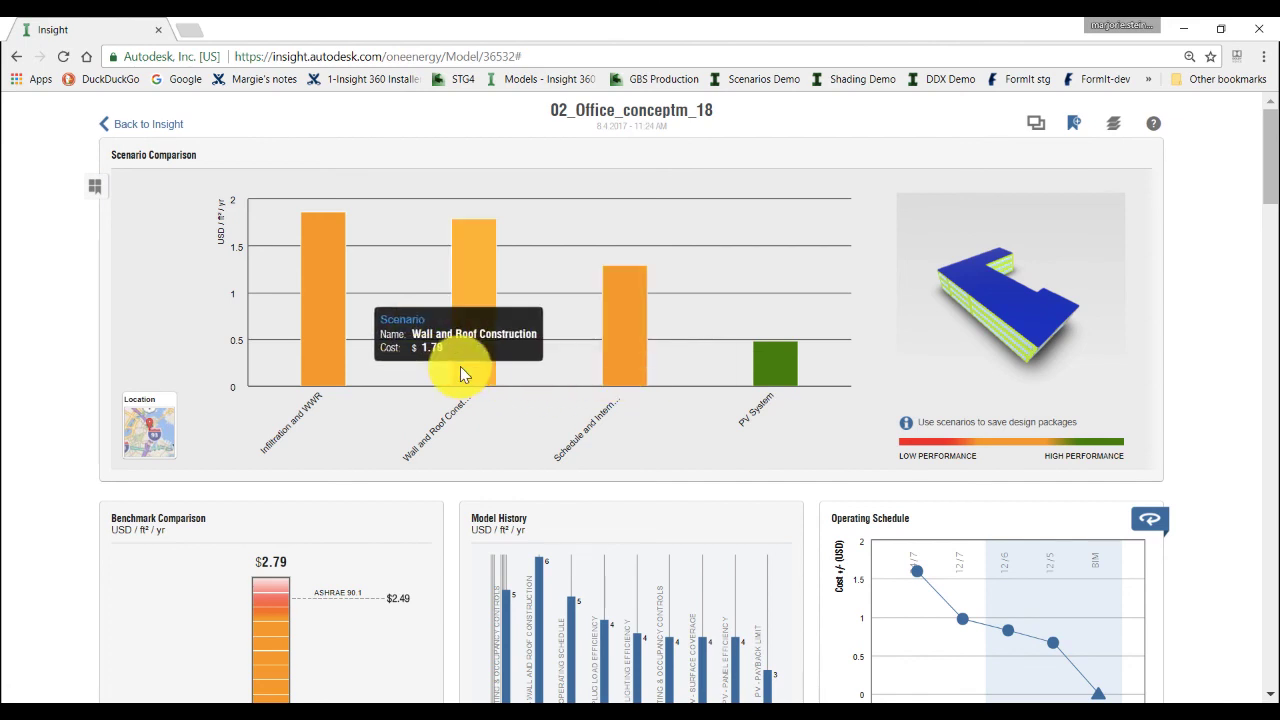
mouse_move(148, 124)
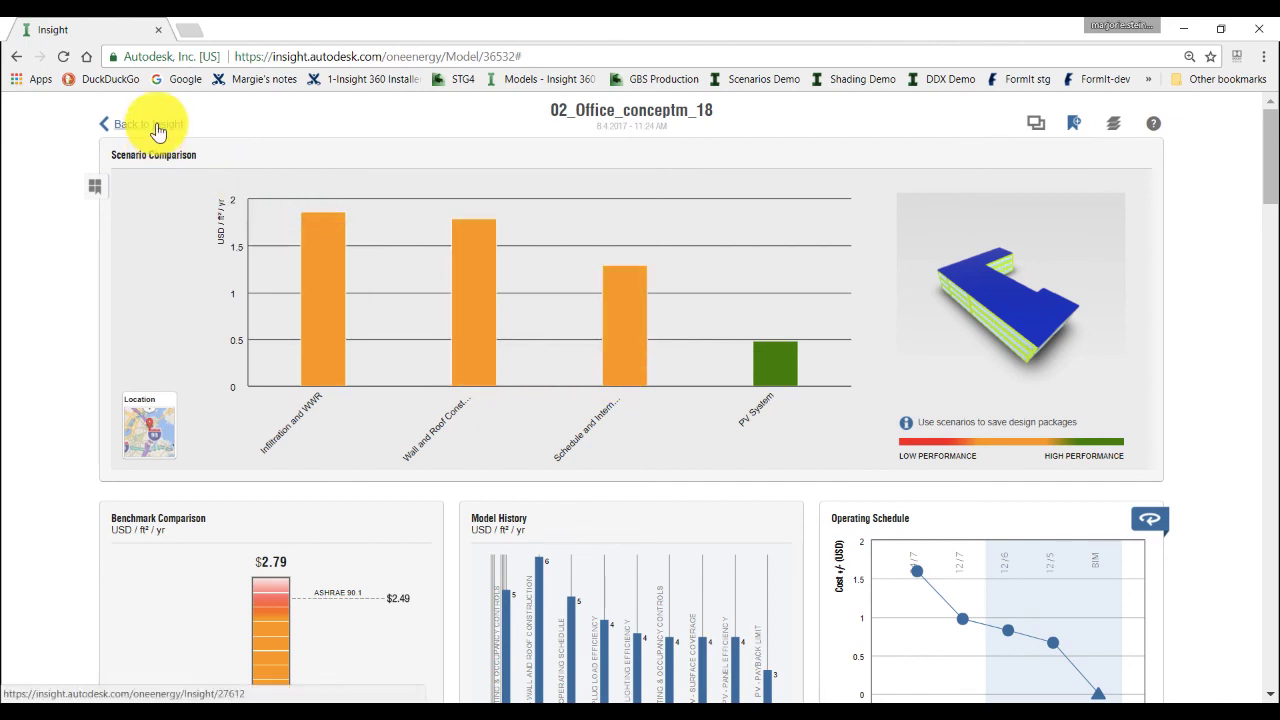
Return to the Insight overview and list the saved scenarios, including PV System and Wall and Roof Construction.
click(140, 124)
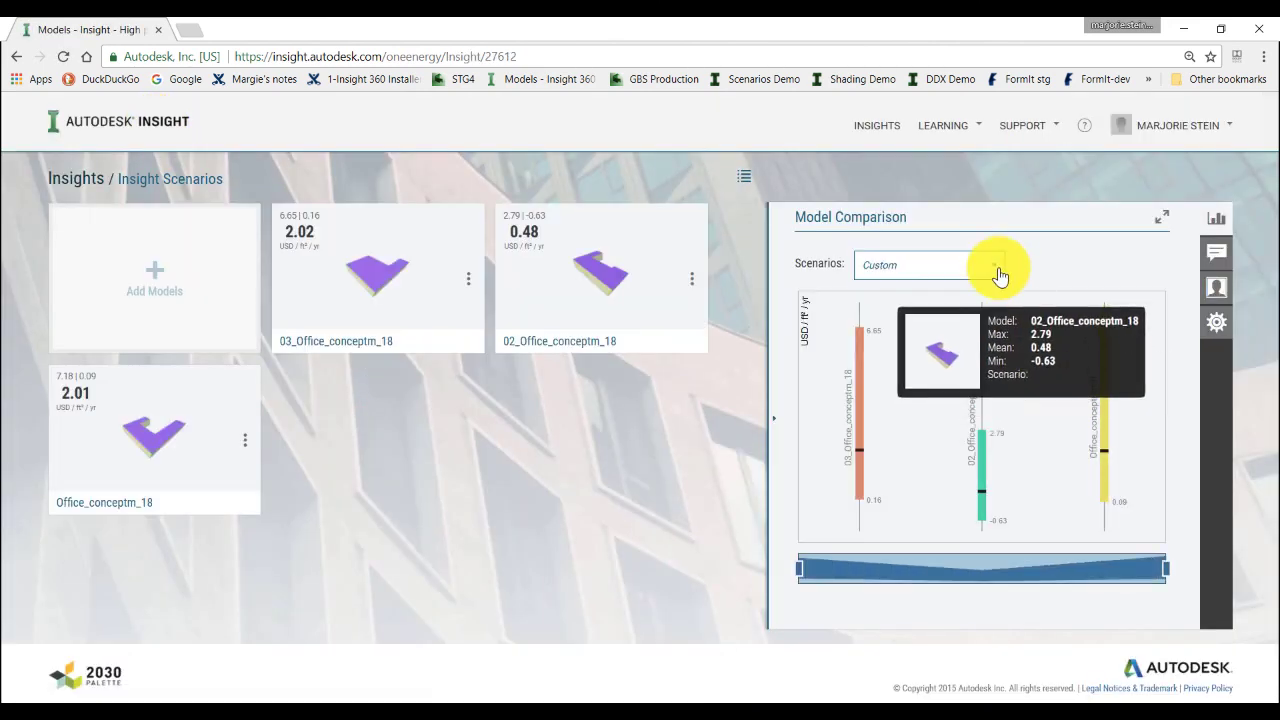
click(924, 264)
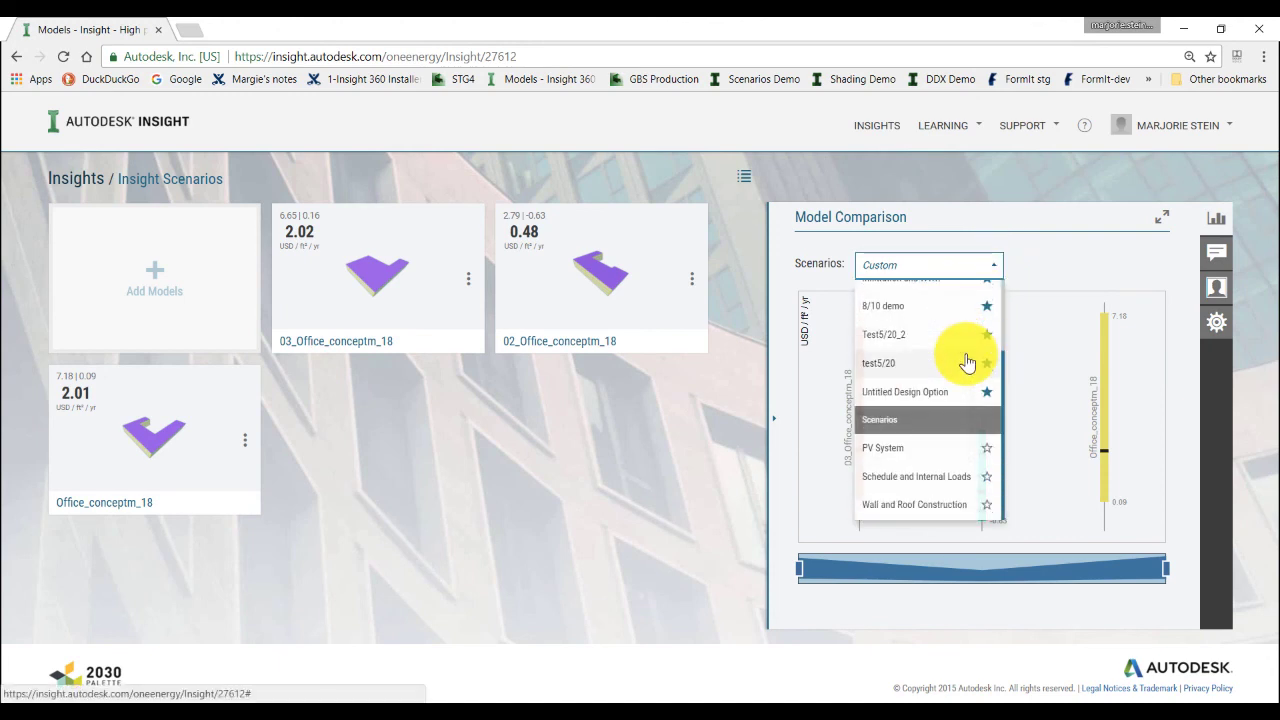
mouse_move(964, 512)
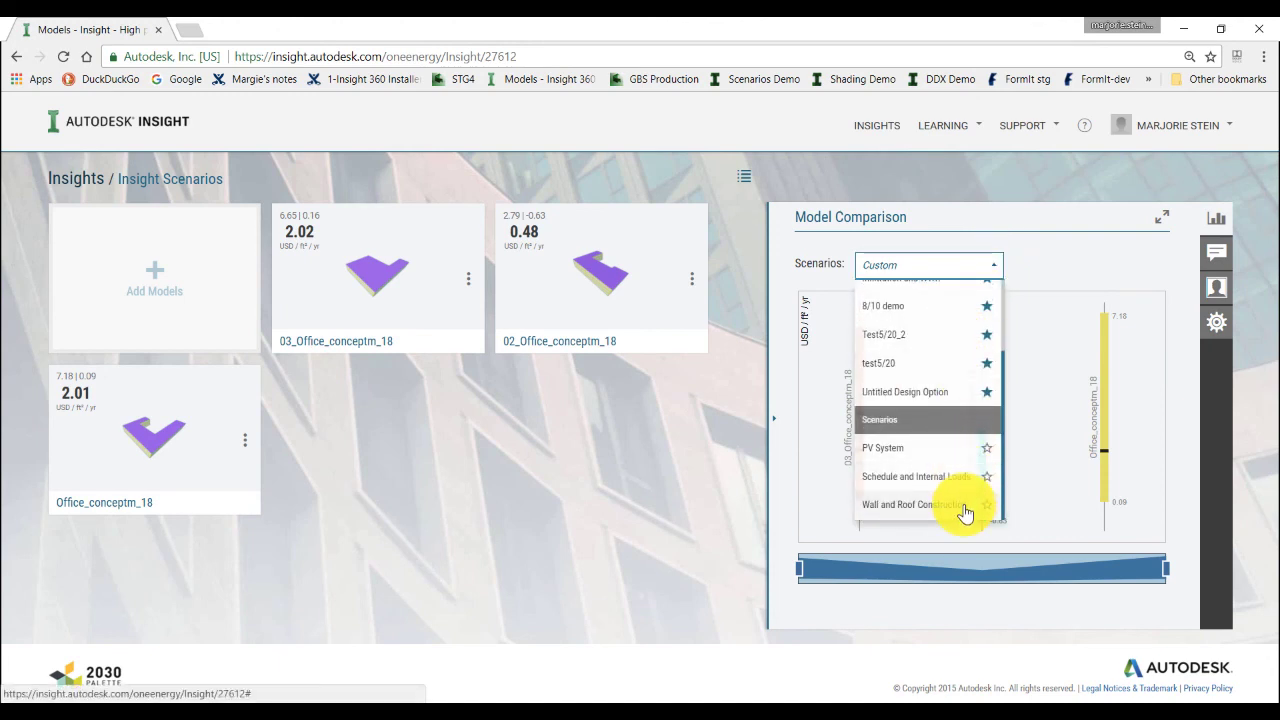